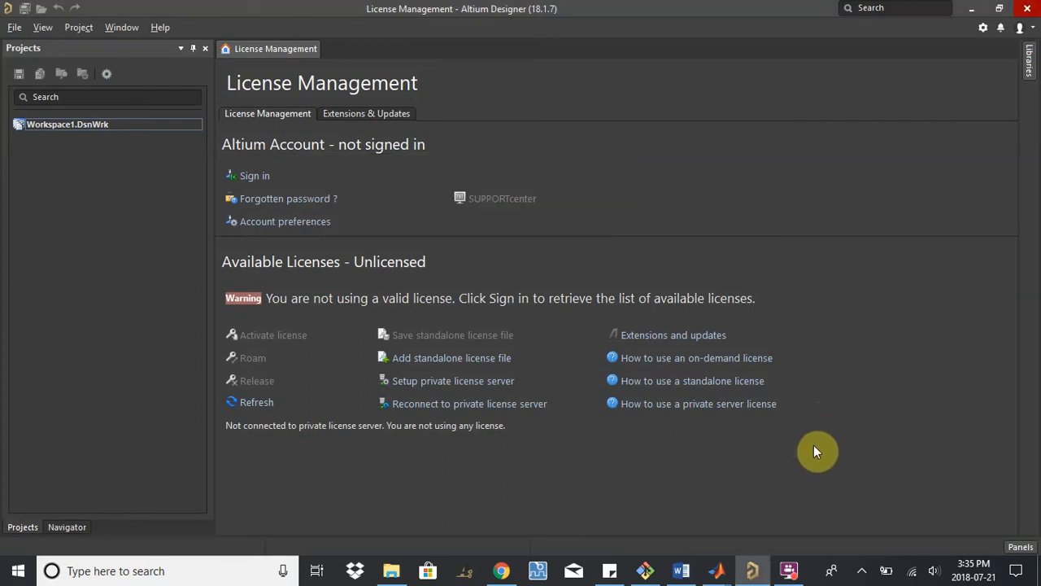
{"action": "mouse_move", "coordinate": [533, 482]}
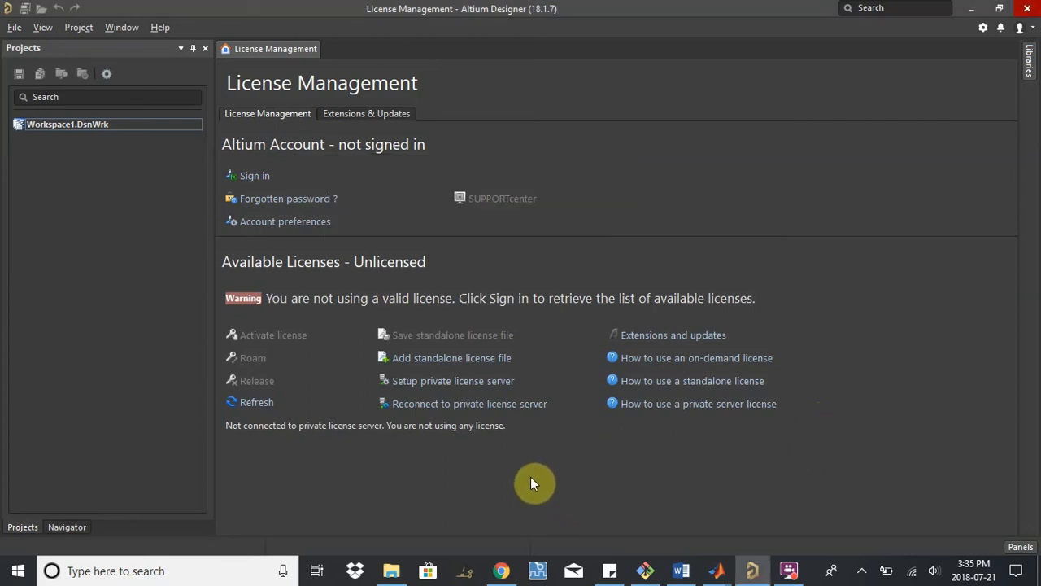
{"action": "mouse_move", "coordinate": [593, 457]}
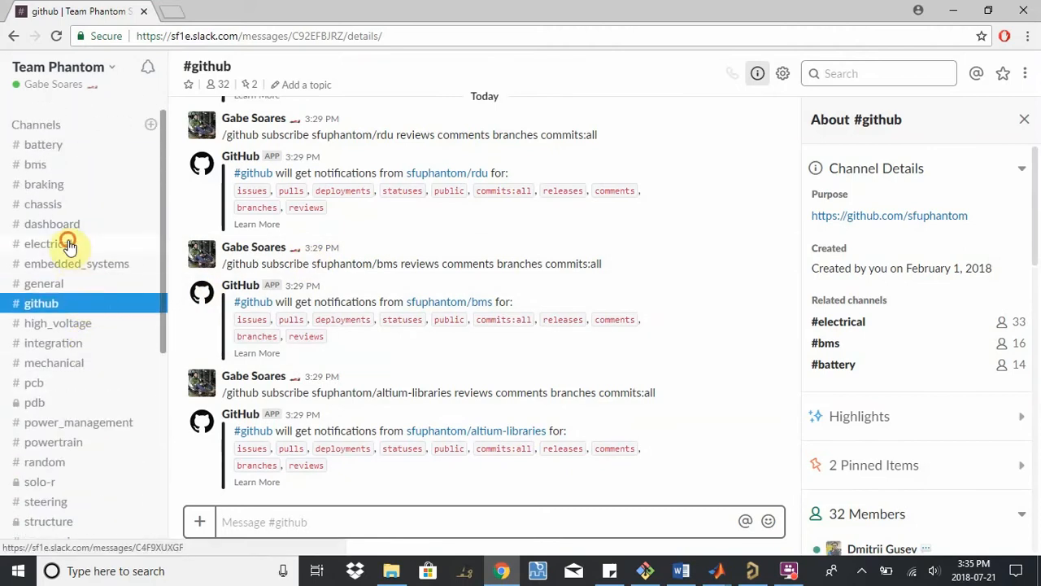
View the 555_Timer schematic image posted in the #electrical channel
{"action": "left_click", "coordinate": [49, 244]}
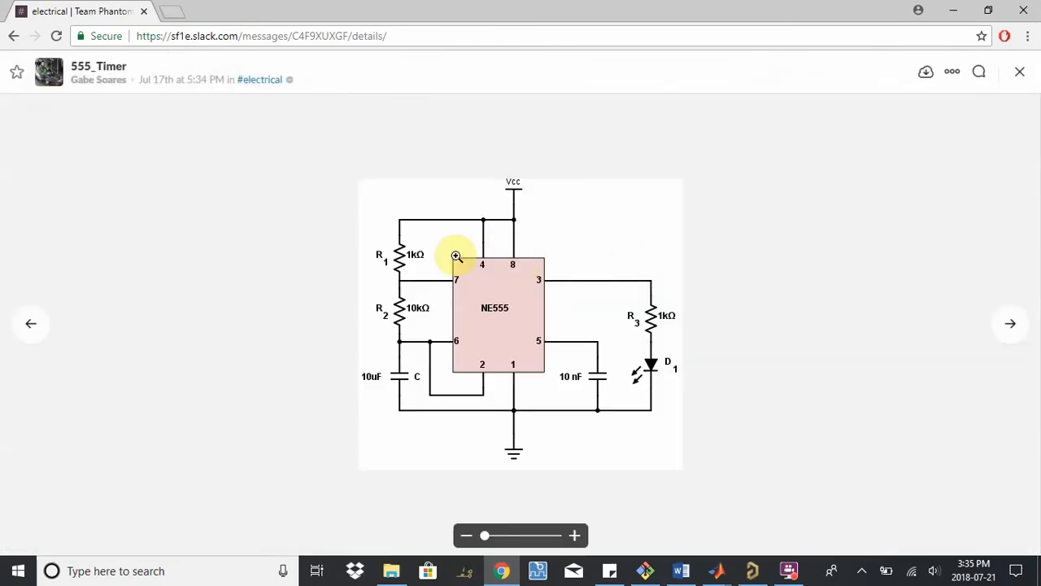
{"action": "mouse_move", "coordinate": [492, 280]}
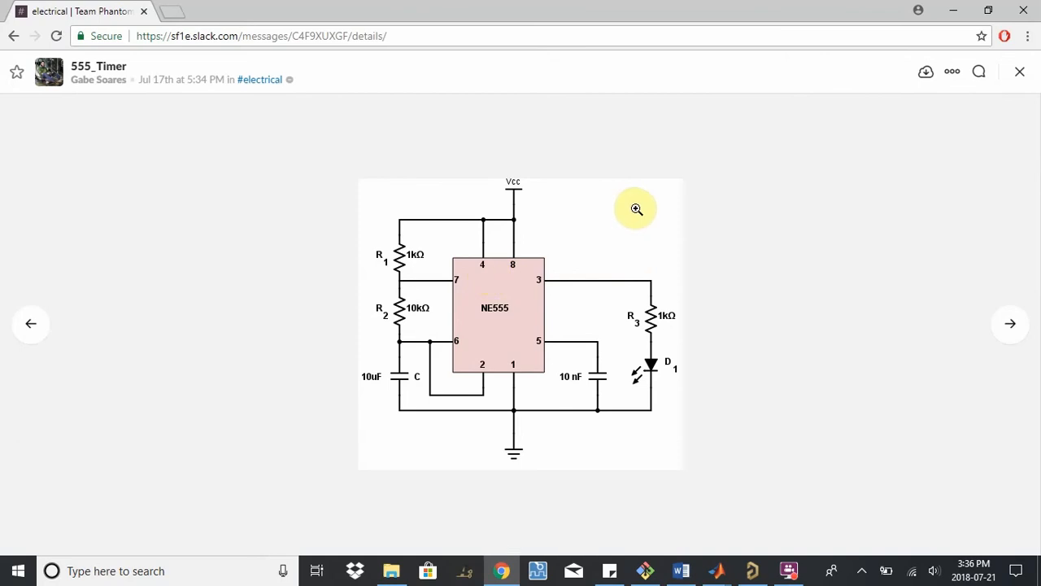
{"action": "left_click", "coordinate": [637, 208]}
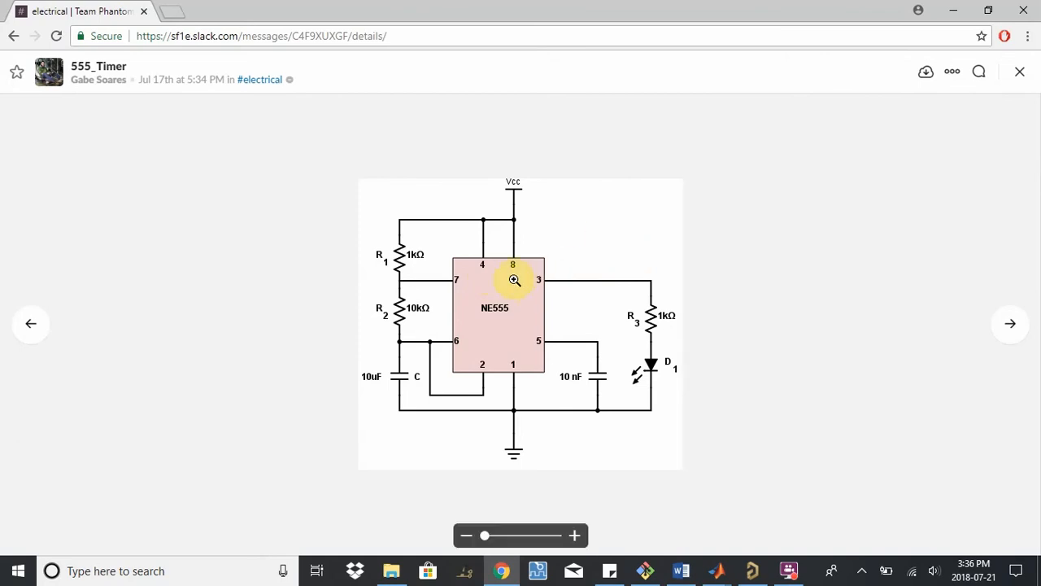
{"action": "mouse_move", "coordinate": [488, 286]}
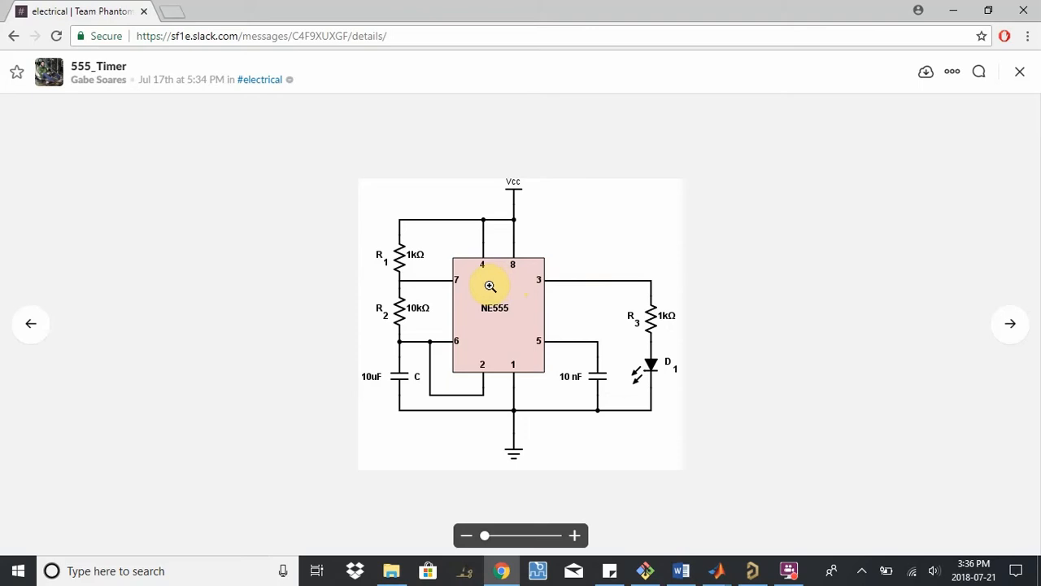
{"action": "mouse_move", "coordinate": [649, 337]}
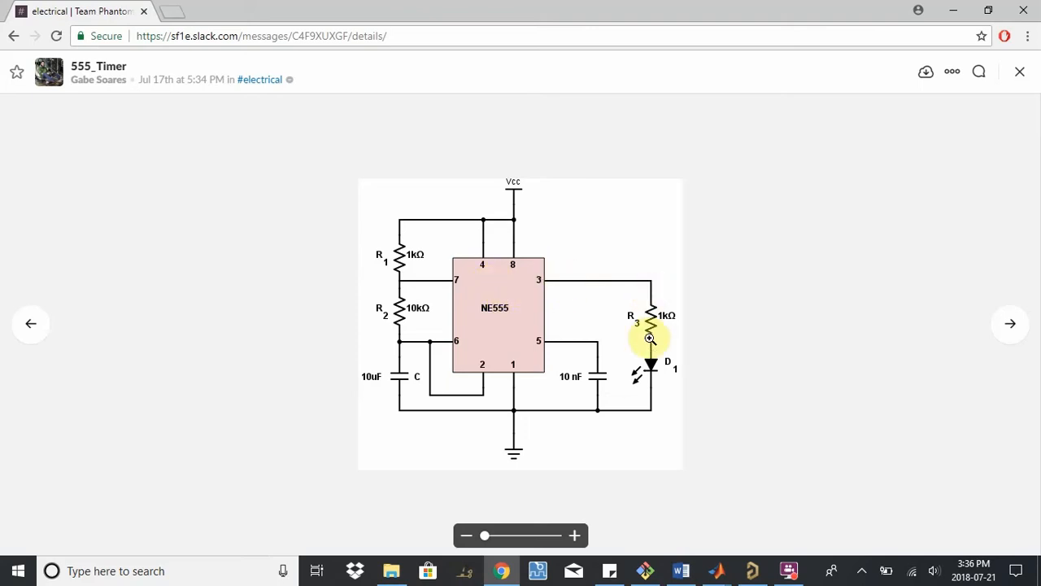
{"action": "mouse_move", "coordinate": [595, 381]}
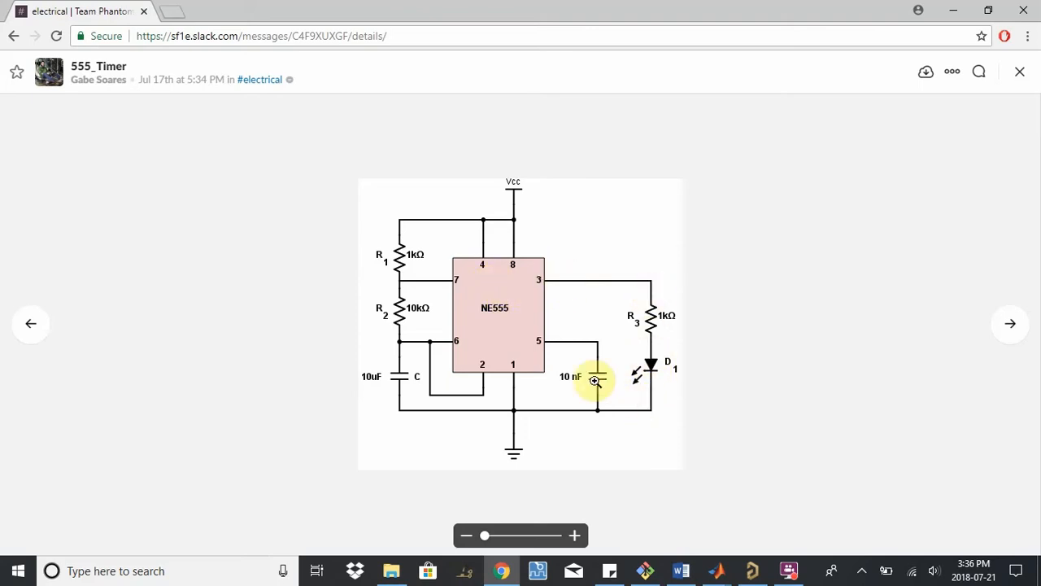
{"action": "mouse_move", "coordinate": [473, 225]}
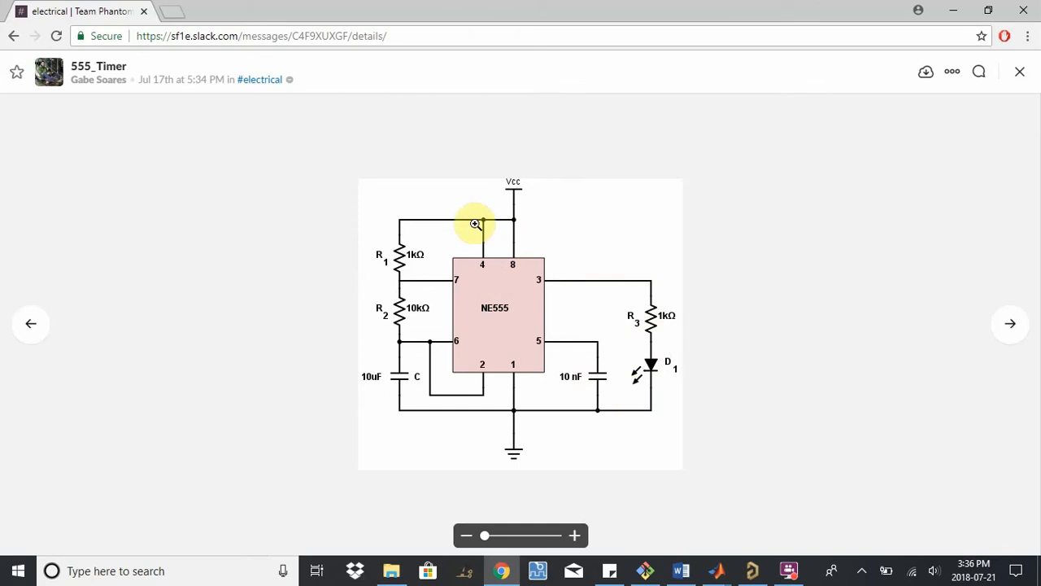
{"action": "mouse_move", "coordinate": [472, 436]}
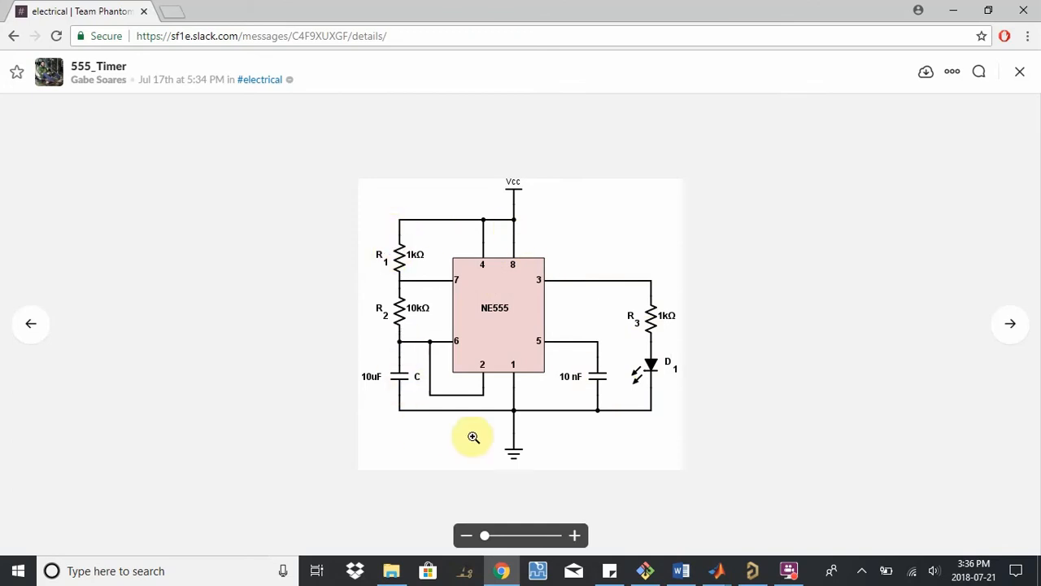
{"action": "mouse_move", "coordinate": [521, 306]}
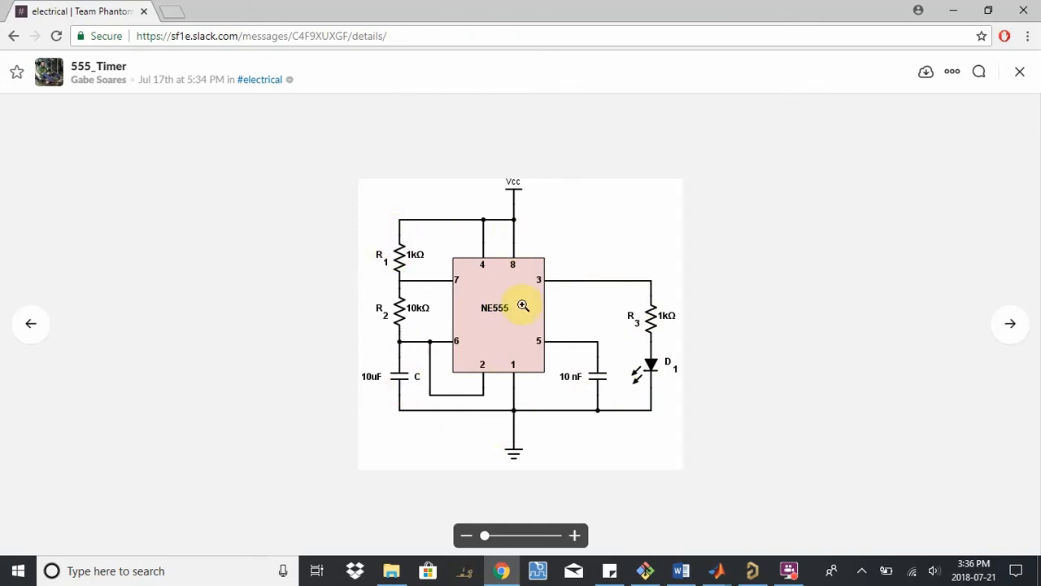
{"action": "mouse_move", "coordinate": [588, 287]}
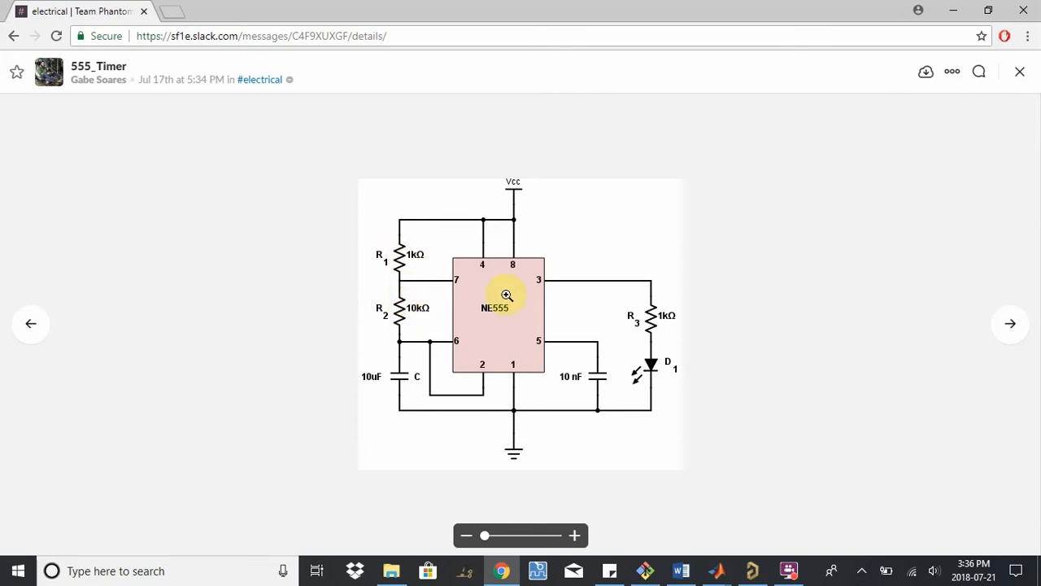
{"action": "mouse_move", "coordinate": [747, 275]}
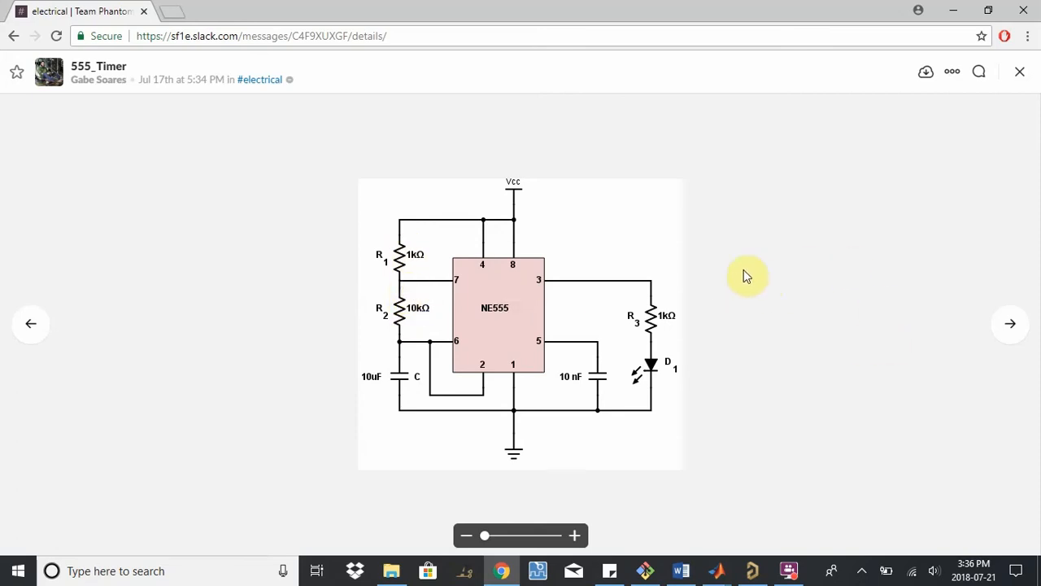
Sign in to the Altium account from the License Management page
{"action": "left_click", "coordinate": [756, 571]}
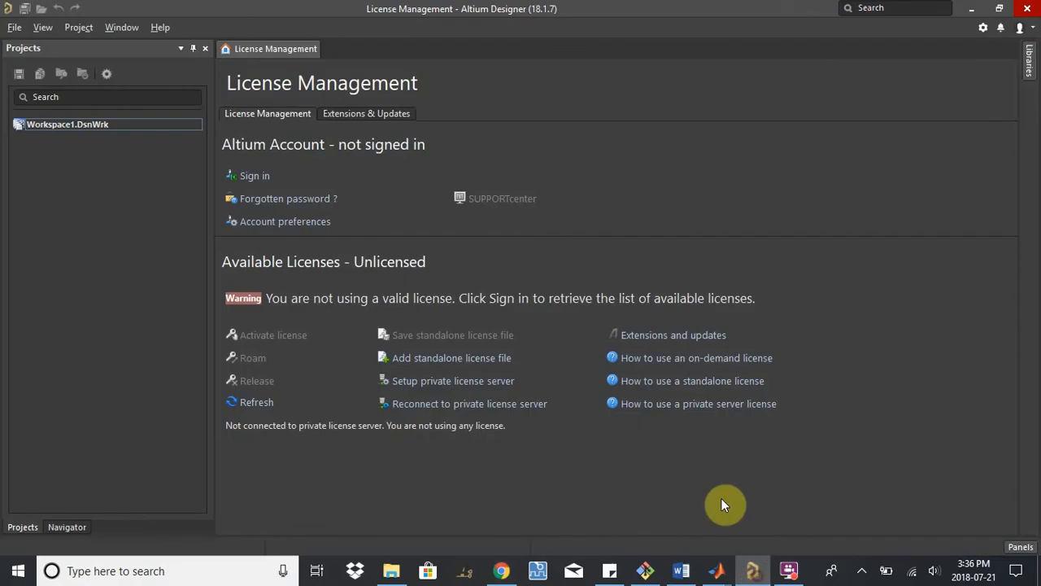
{"action": "mouse_move", "coordinate": [332, 166]}
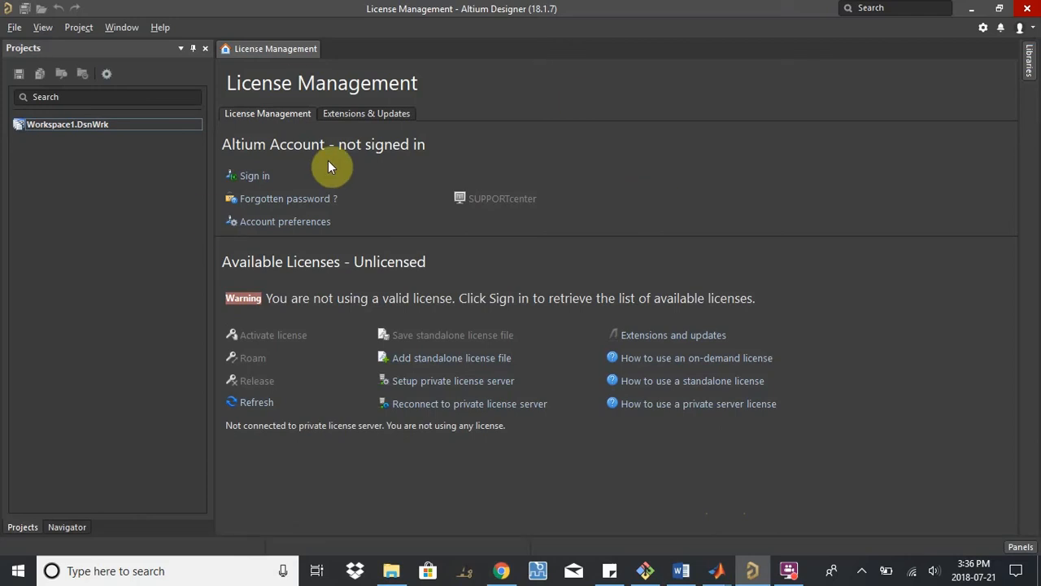
{"action": "mouse_move", "coordinate": [283, 148]}
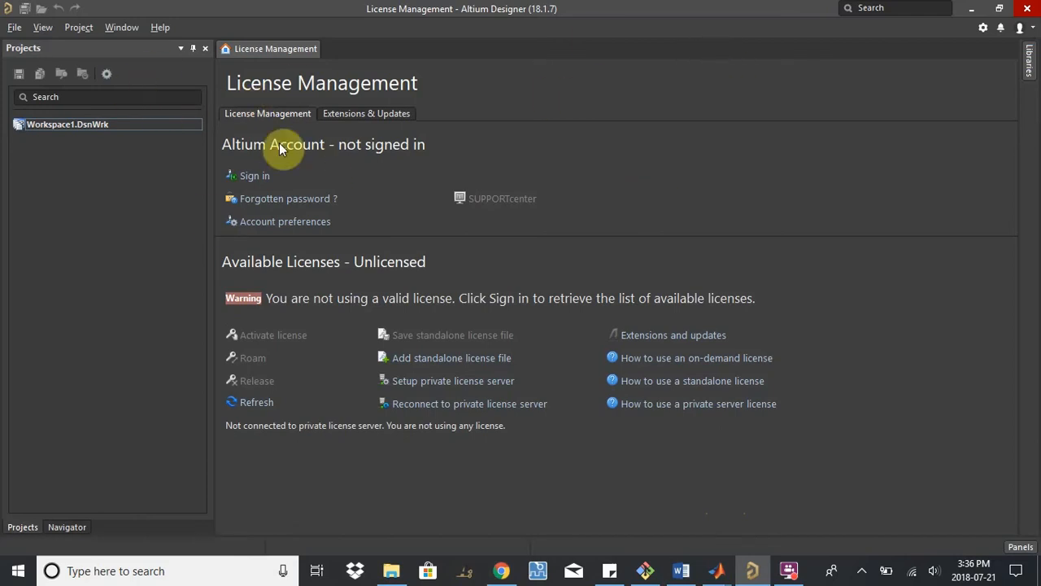
{"action": "left_click", "coordinate": [254, 176]}
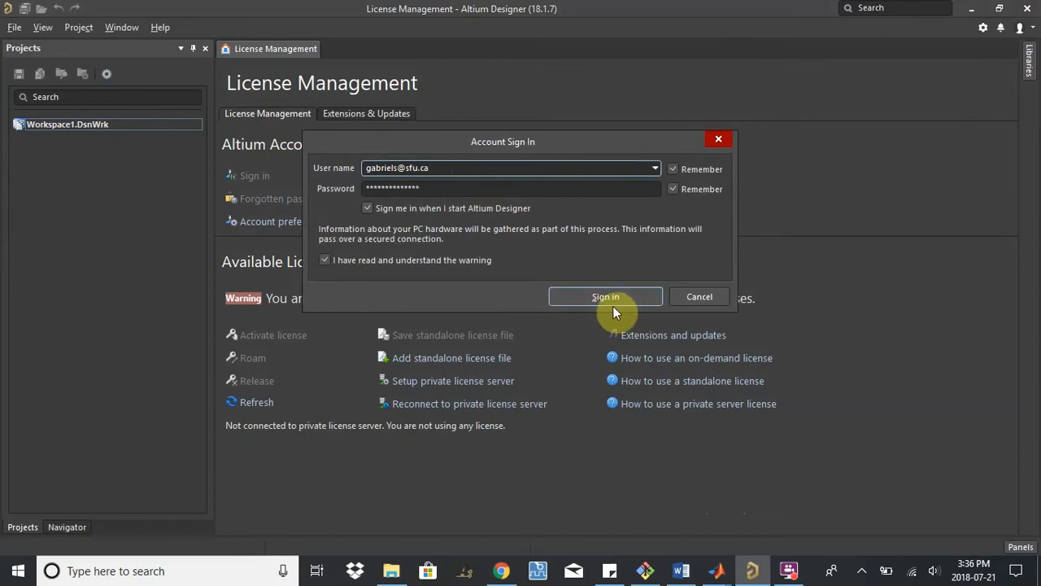
{"action": "left_click", "coordinate": [605, 296]}
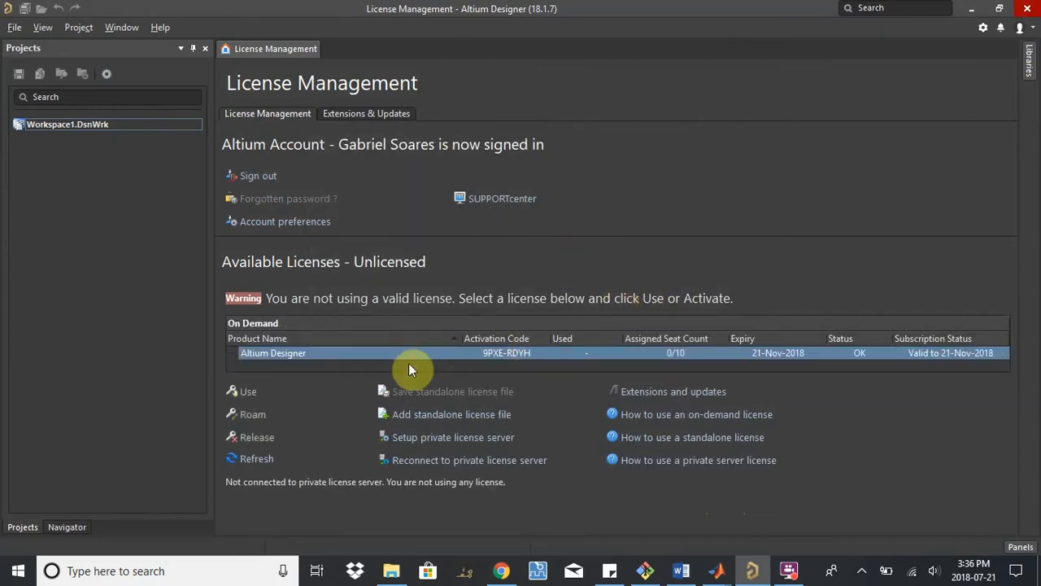
{"action": "mouse_move", "coordinate": [638, 351]}
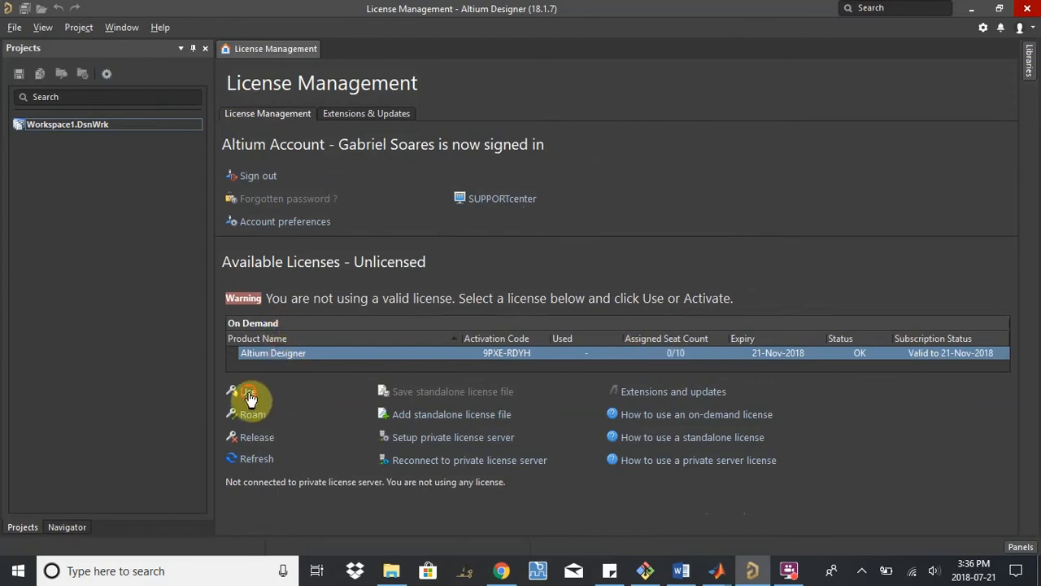
Use the on-demand Altium Designer license and expand its entry to see its user
{"action": "left_click", "coordinate": [247, 396]}
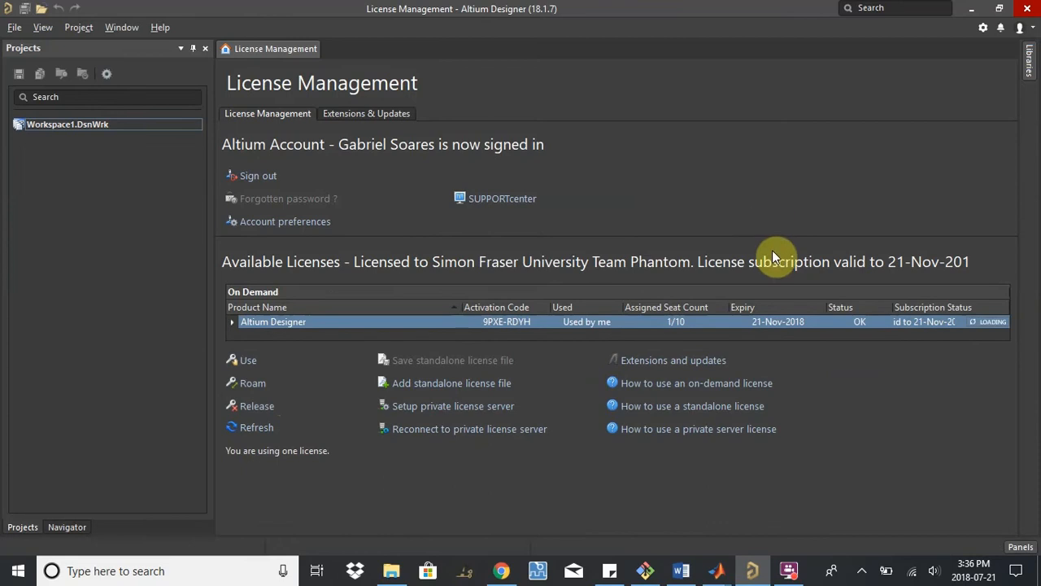
{"action": "left_click", "coordinate": [231, 322]}
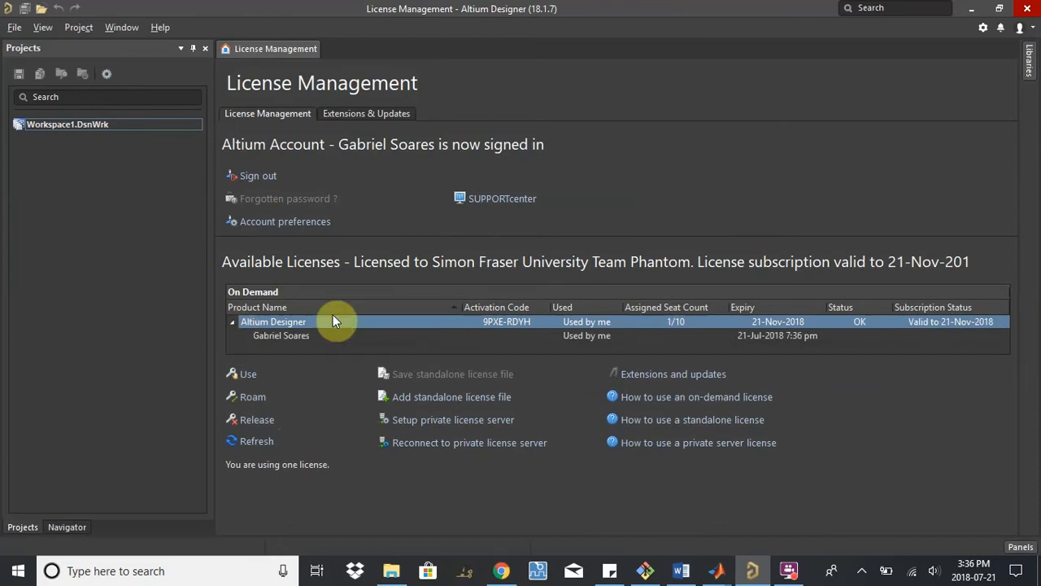
{"action": "mouse_move", "coordinate": [501, 340]}
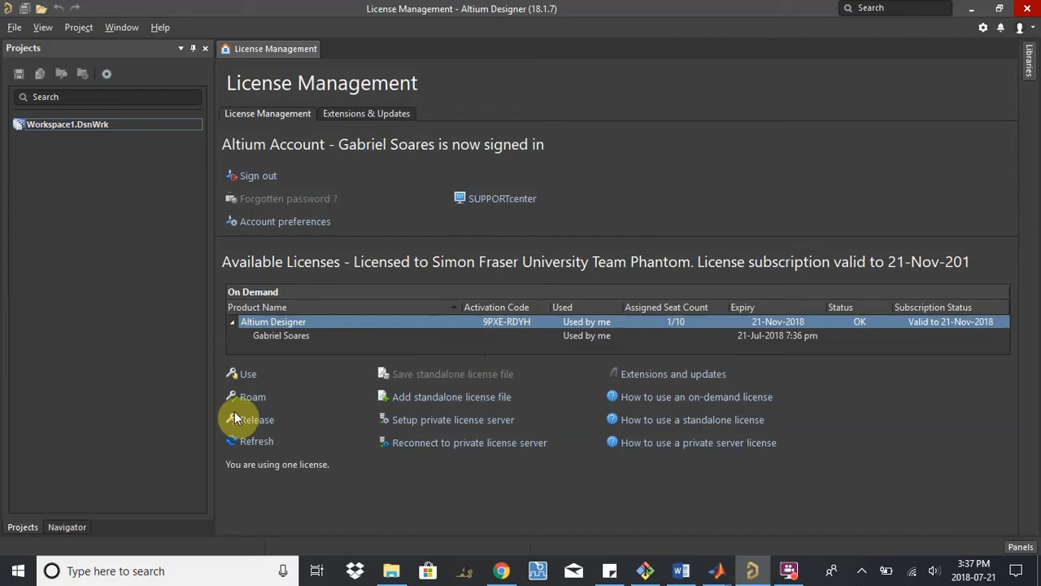
{"action": "mouse_move", "coordinate": [267, 393]}
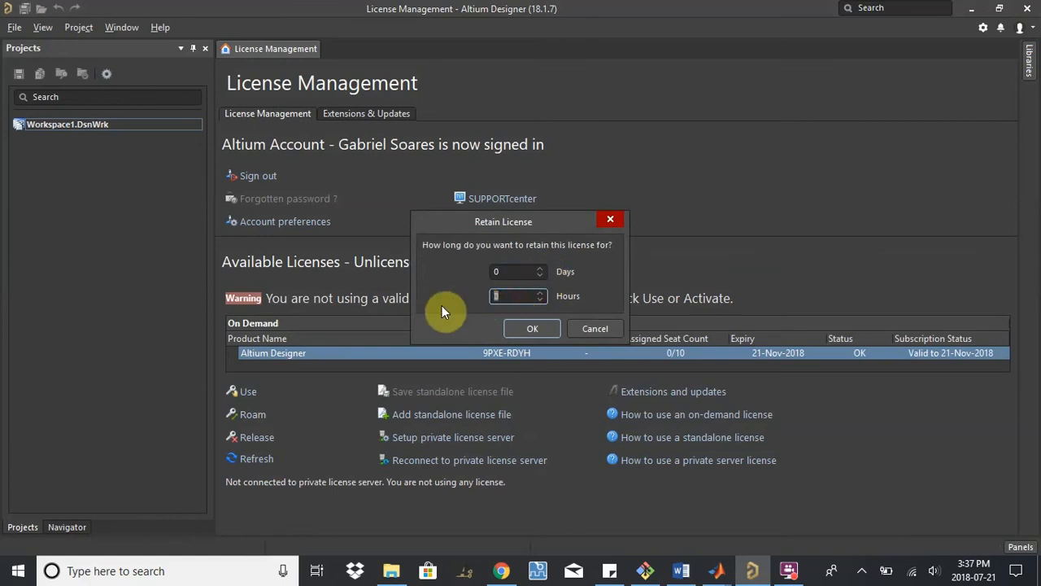
Release the roaming Altium Designer license and use it on this machine as 'Used by me'
{"action": "left_click", "coordinate": [532, 329]}
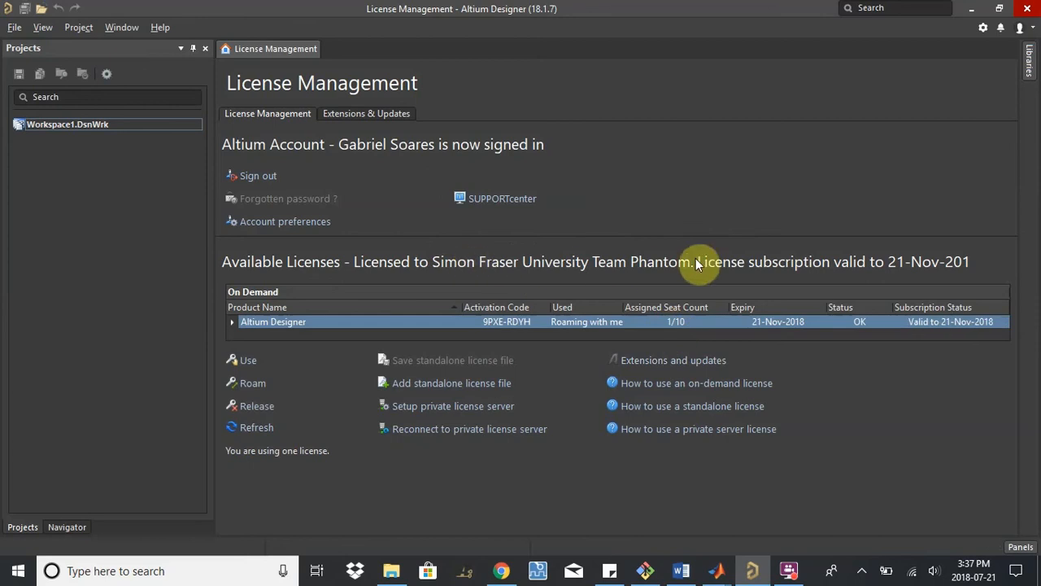
{"action": "left_click", "coordinate": [231, 322]}
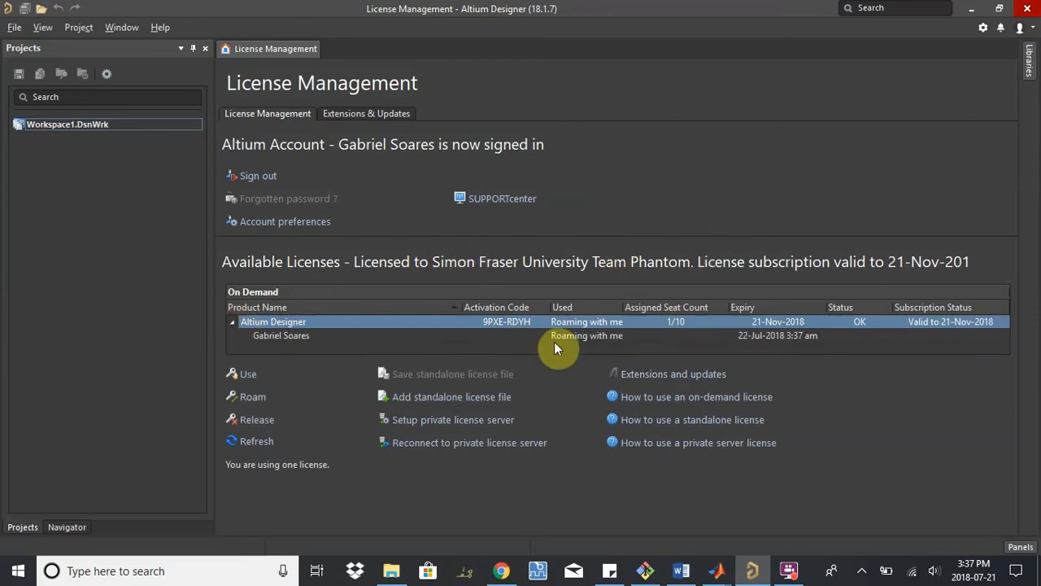
{"action": "mouse_move", "coordinate": [602, 341]}
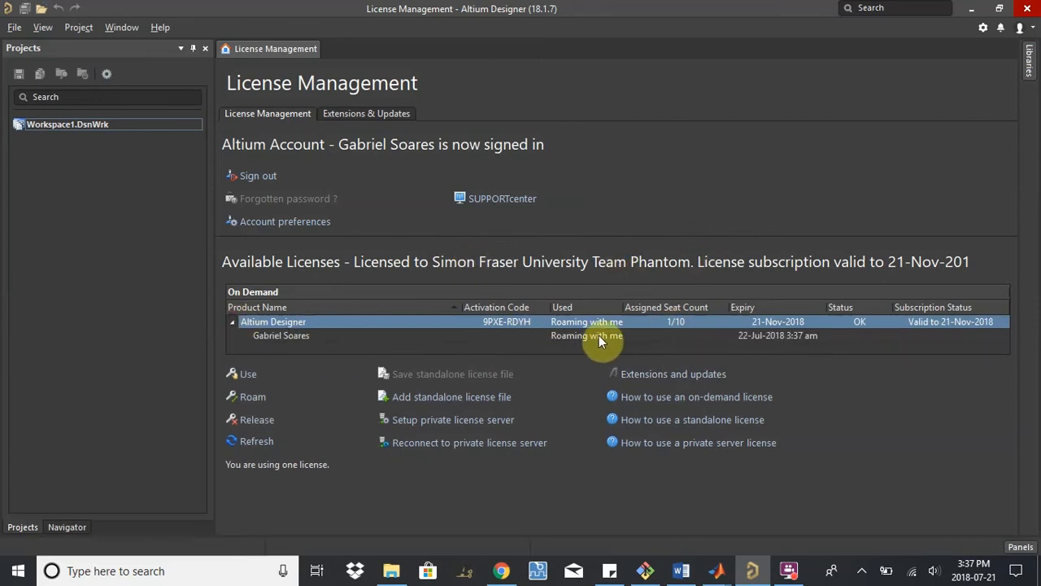
{"action": "mouse_move", "coordinate": [259, 422]}
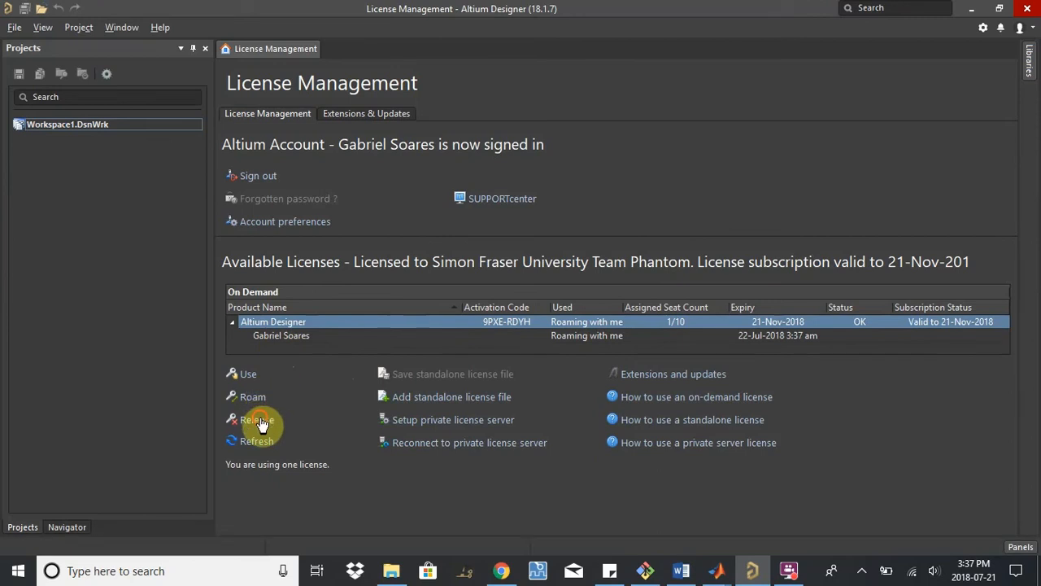
{"action": "left_click", "coordinate": [255, 420]}
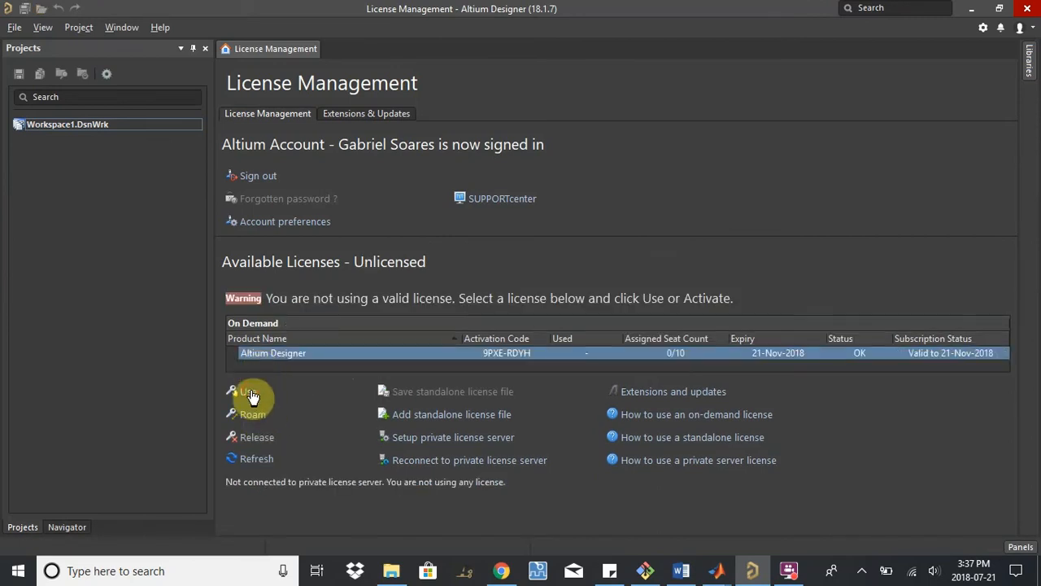
{"action": "left_click", "coordinate": [247, 390]}
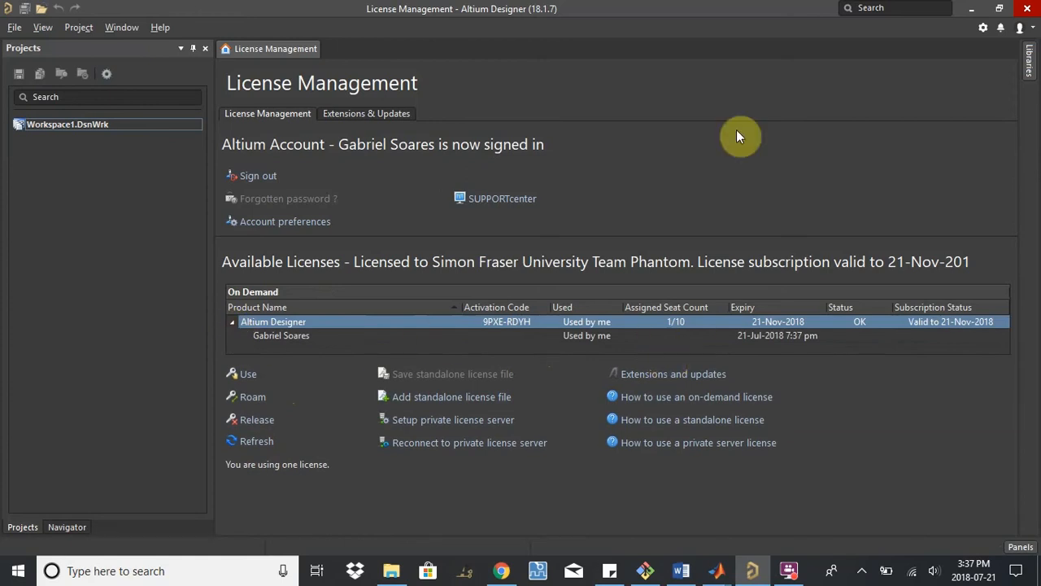
{"action": "mouse_move", "coordinate": [641, 521]}
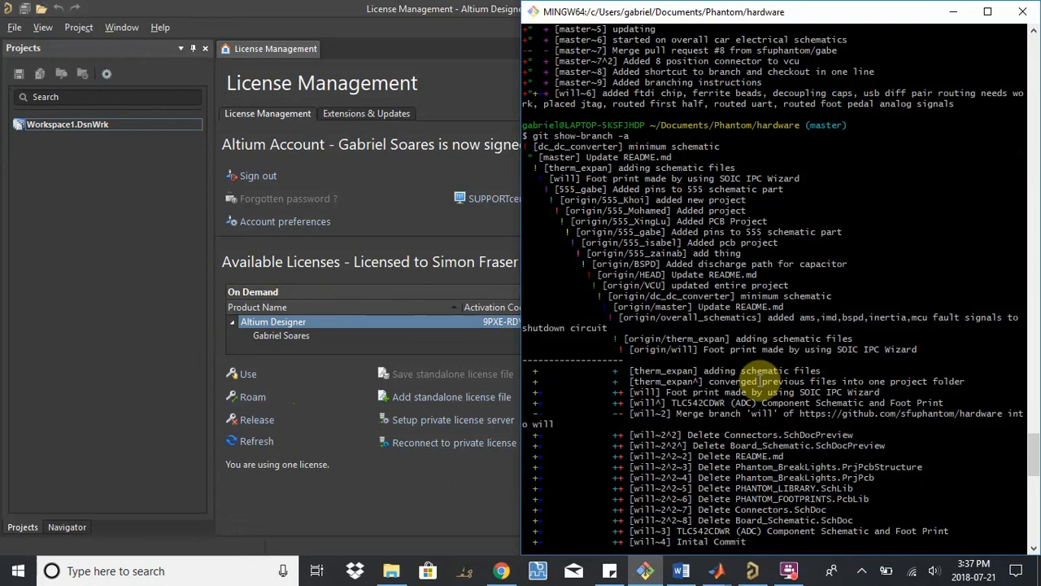
Clear the Git Bash terminal to a fresh prompt in the hardware repository
{"action": "type", "text": "cl"}
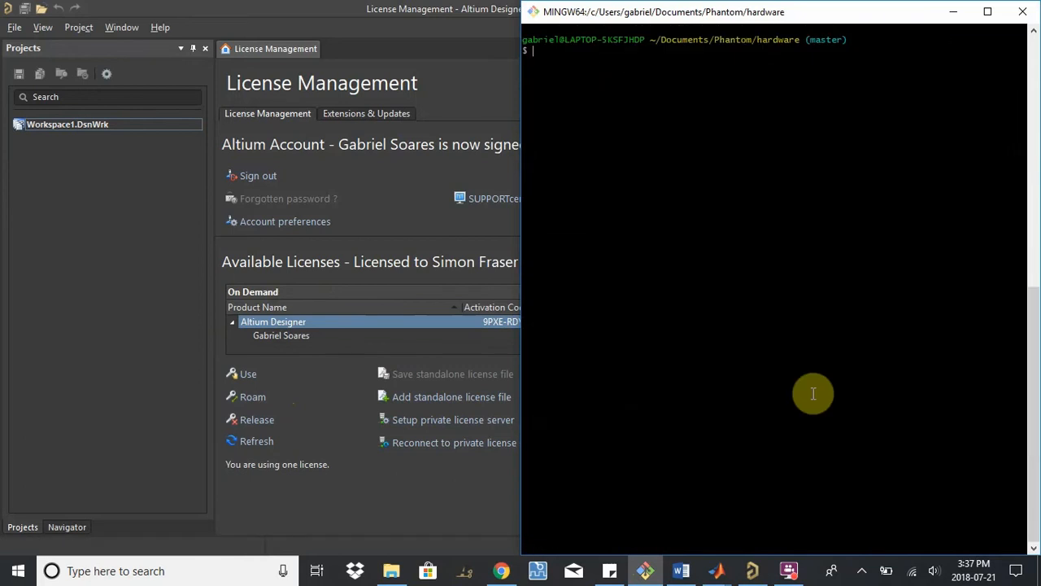
{"action": "mouse_move", "coordinate": [658, 39]}
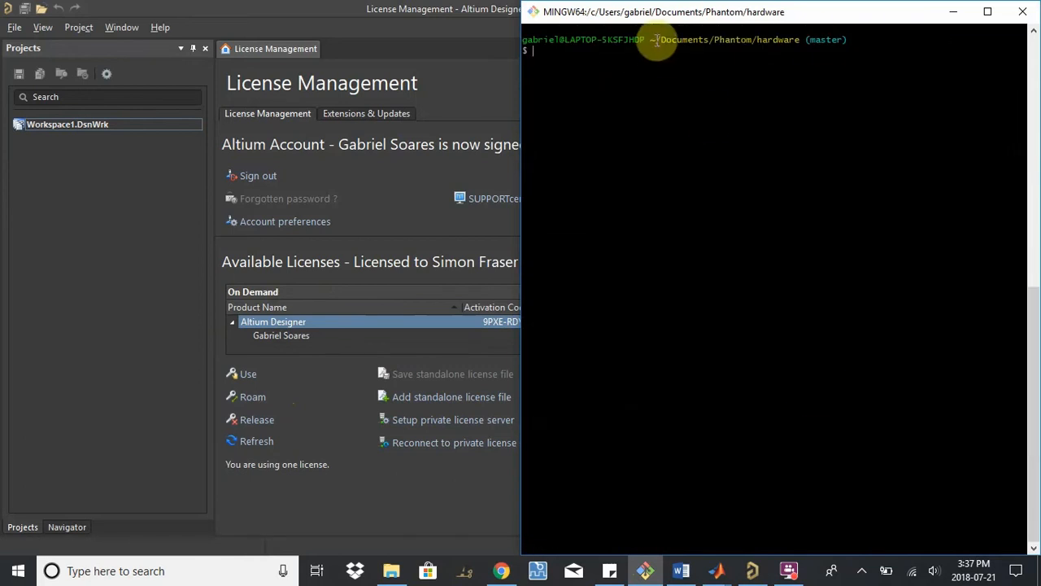
{"action": "mouse_move", "coordinate": [811, 51]}
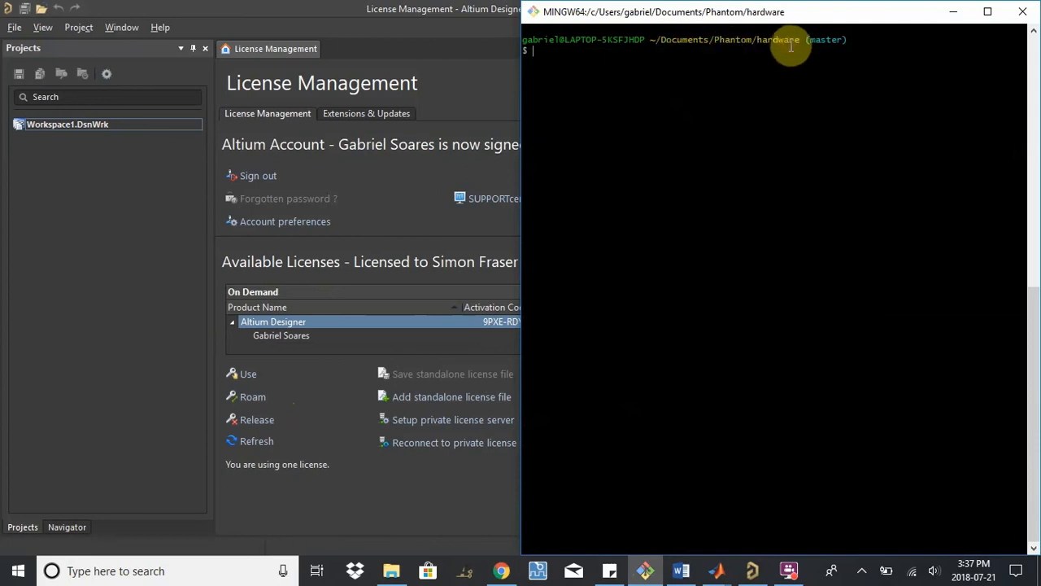
{"action": "mouse_move", "coordinate": [715, 97]}
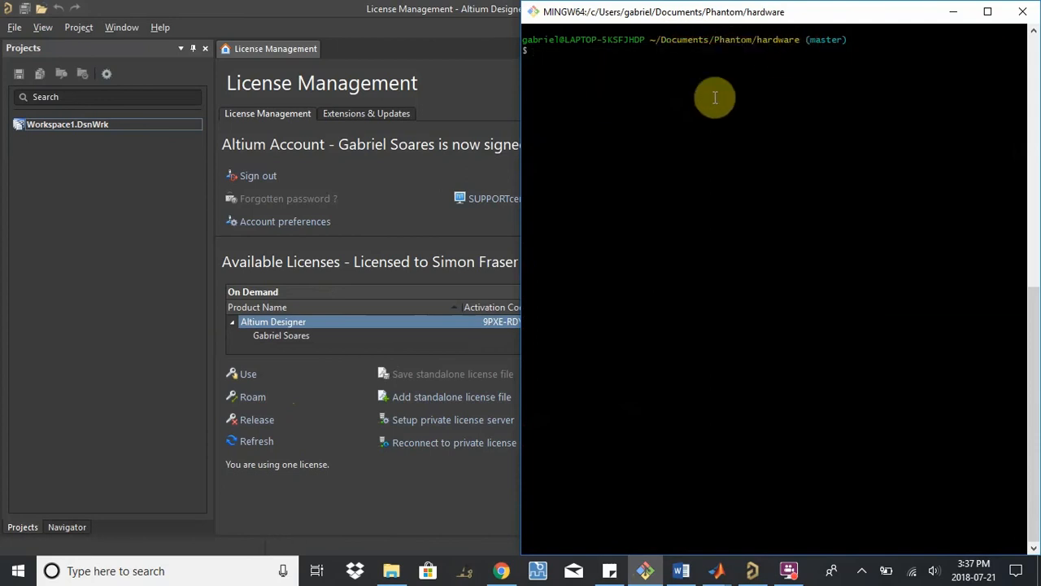
{"action": "mouse_move", "coordinate": [716, 101]}
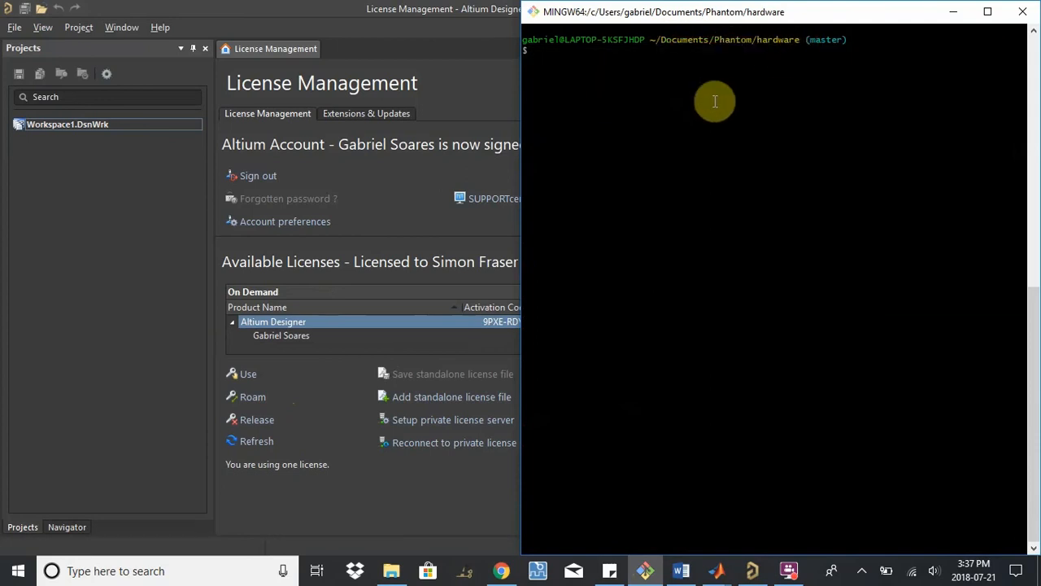
{"action": "mouse_move", "coordinate": [736, 70]}
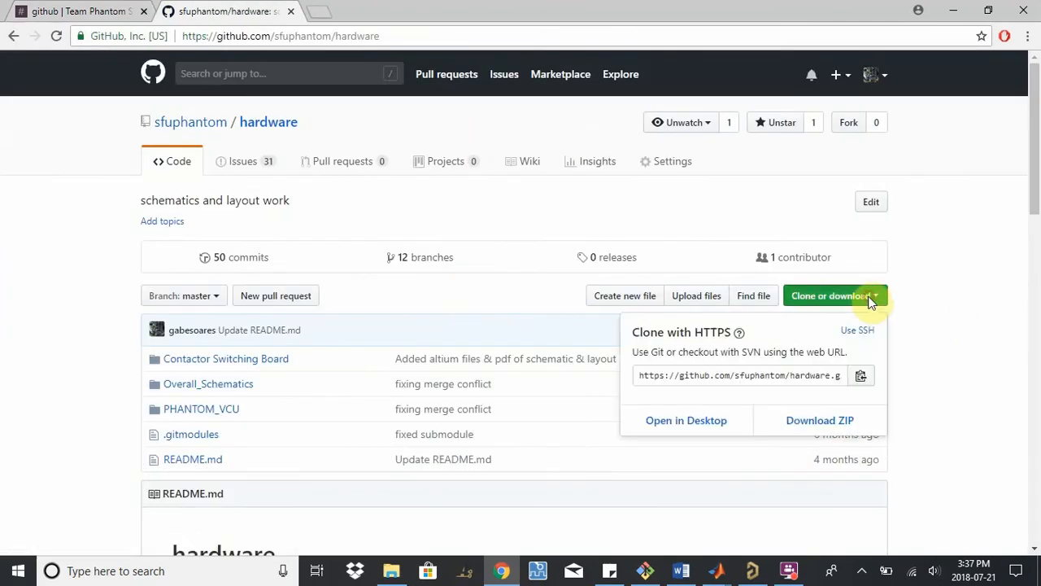
Check the repository's HTTPS clone URL and dismiss the clone panel
{"action": "left_click", "coordinate": [915, 335]}
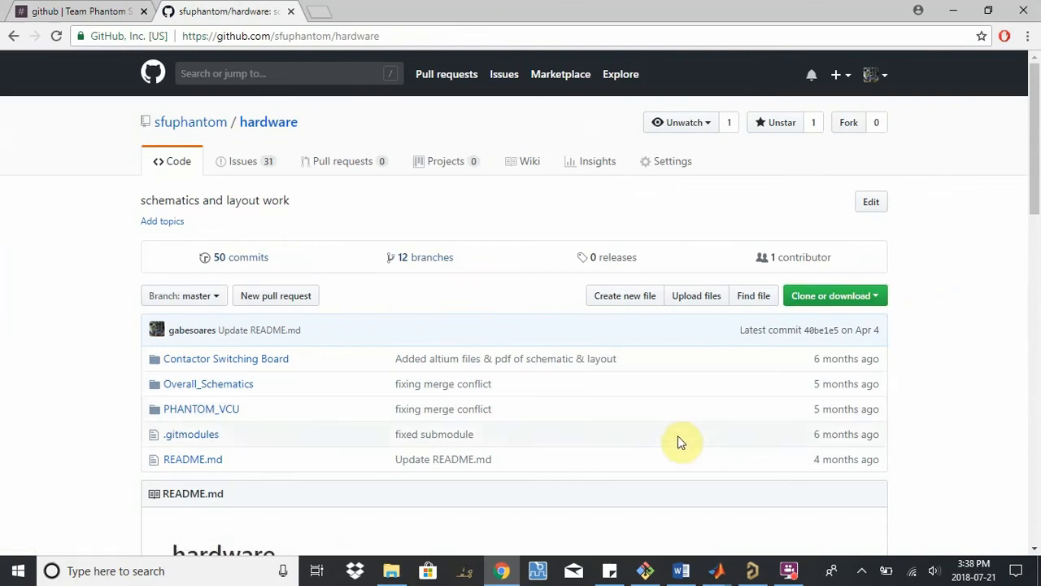
{"action": "left_click", "coordinate": [645, 570]}
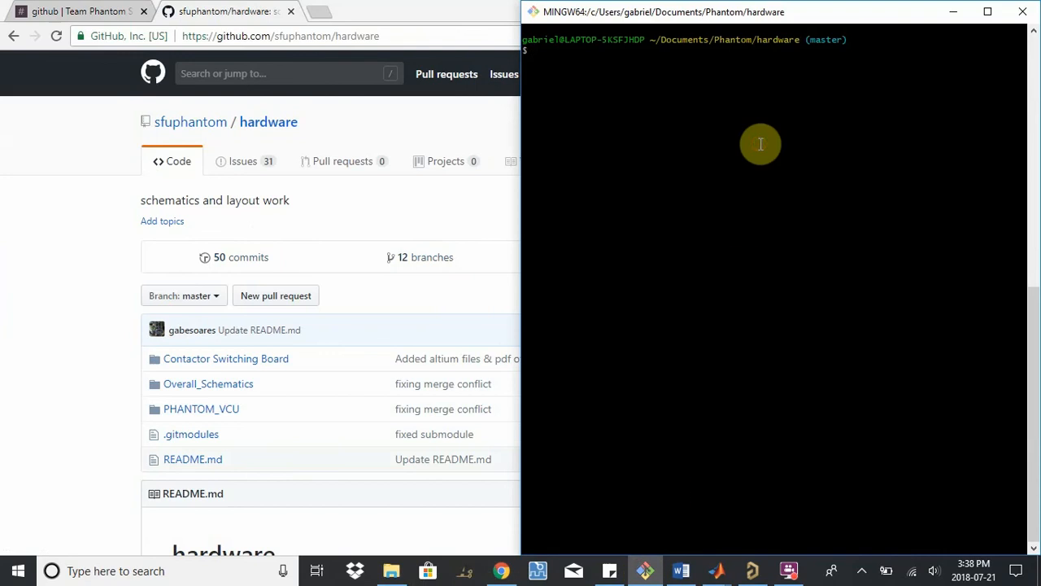
Create the 555_tutorial branch with git branch and check it out
{"action": "double_click", "coordinate": [827, 41]}
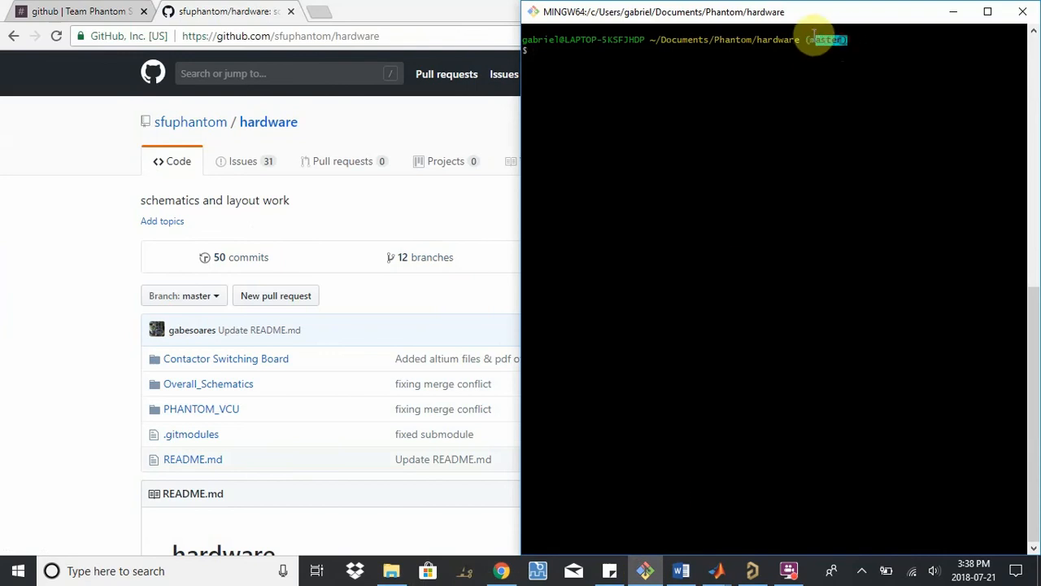
{"action": "type", "text": "git b"}
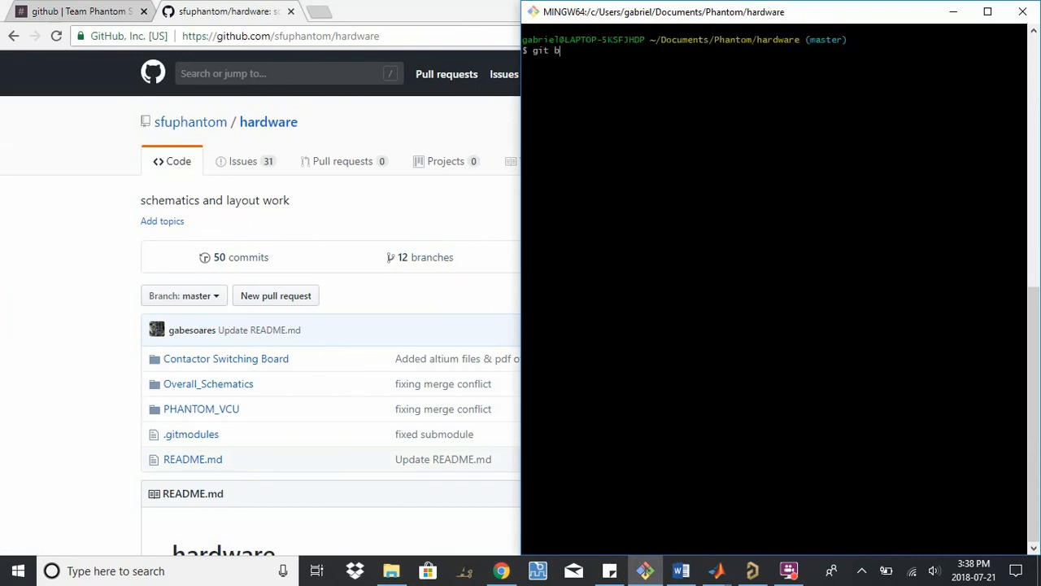
{"action": "type", "text": "ranch 555_tutorial"}
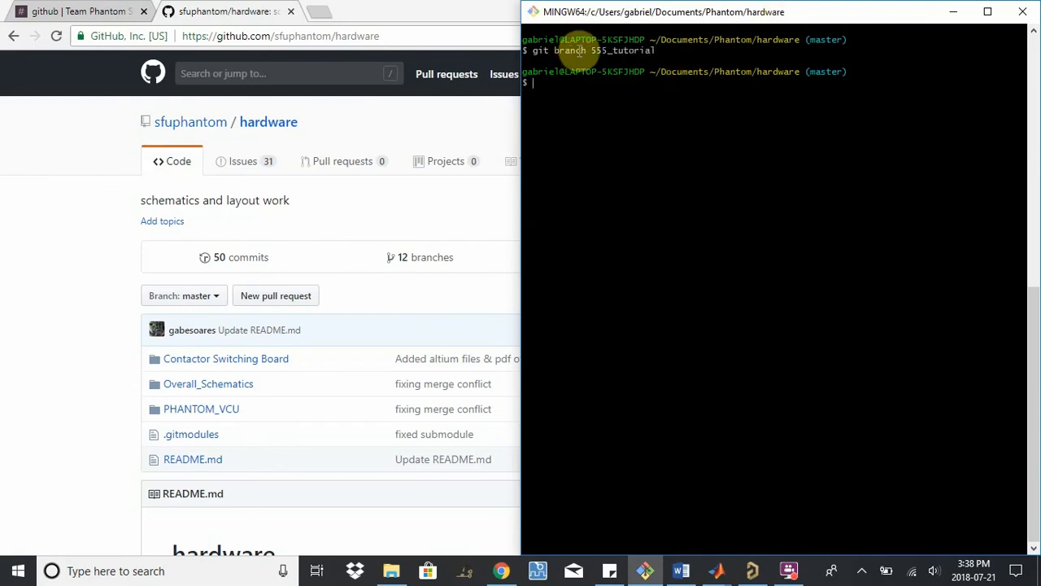
{"action": "mouse_move", "coordinate": [823, 70]}
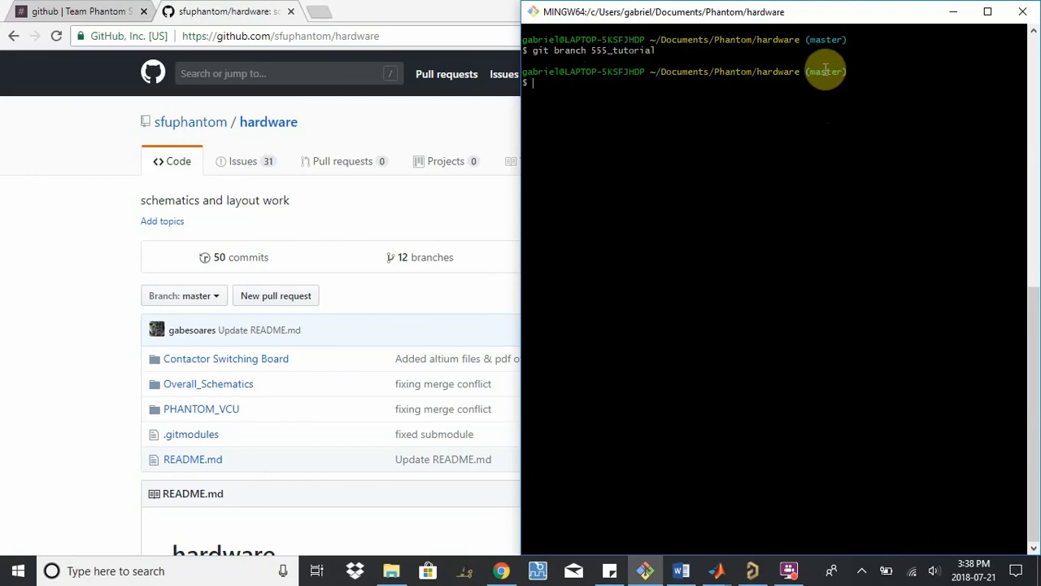
{"action": "type", "text": "git checkout"}
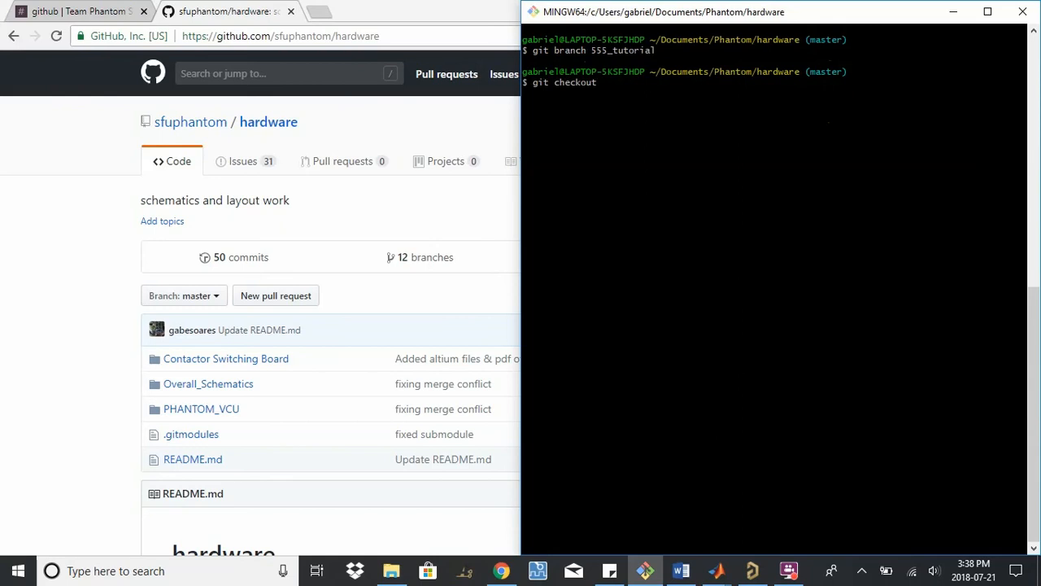
{"action": "type", "text": "555-t"}
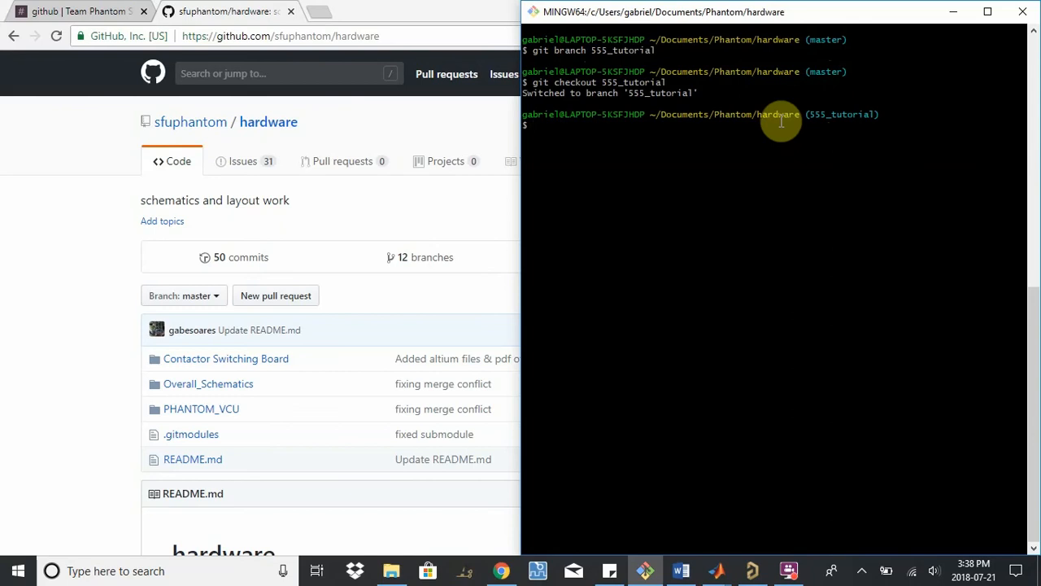
Check out master briefly, then switch back to the 555_tutorial branch
{"action": "type", "text": "git checkout master"}
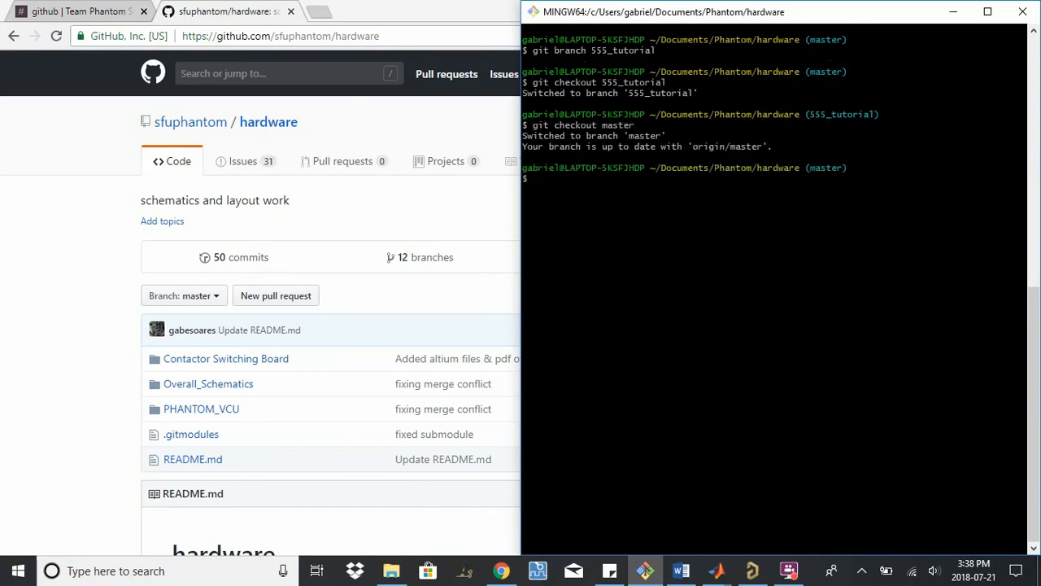
{"action": "type", "text": "git"}
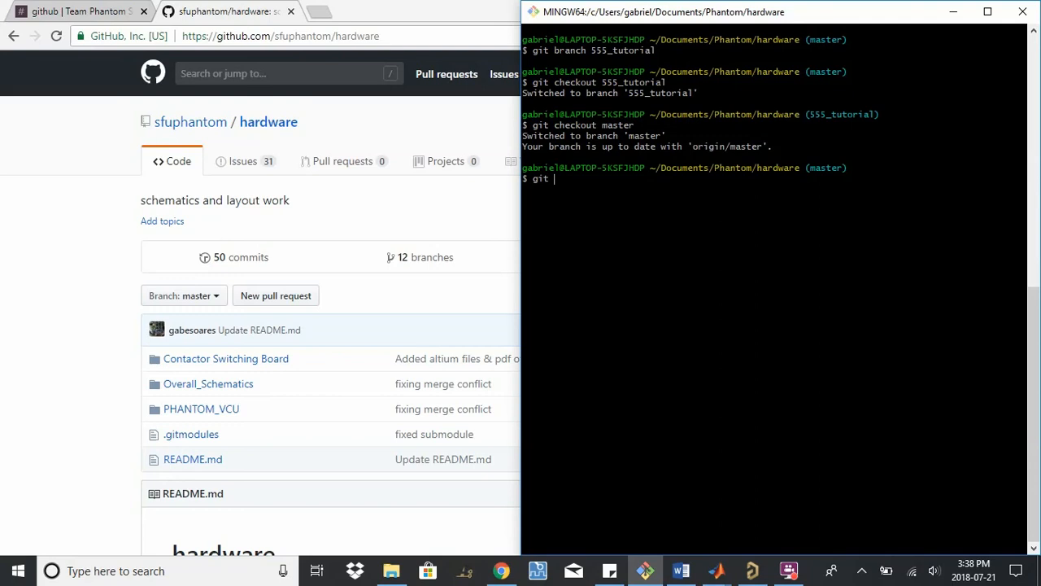
{"action": "type", "text": "checkout 555_tutorial"}
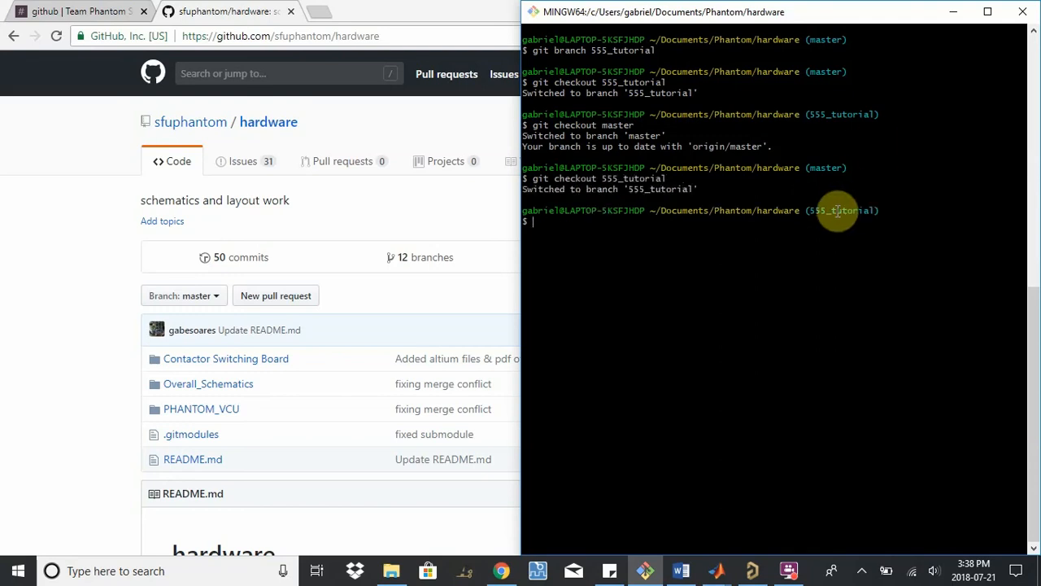
{"action": "mouse_move", "coordinate": [768, 231]}
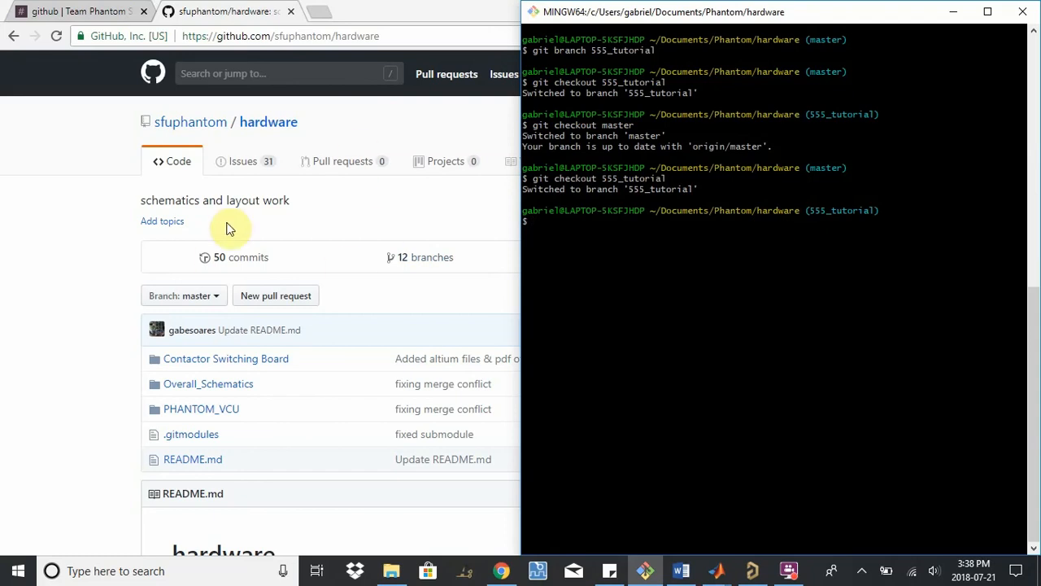
{"action": "mouse_move", "coordinate": [707, 248]}
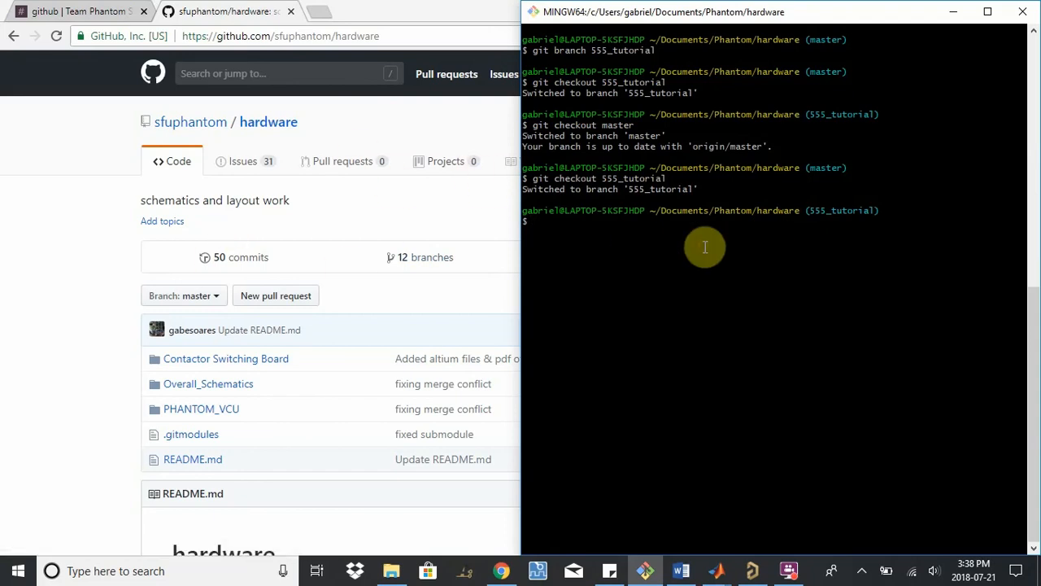
Push 555_tutorial with git push --set-upstream origin 555_tutorial
{"action": "type", "text": "git push"}
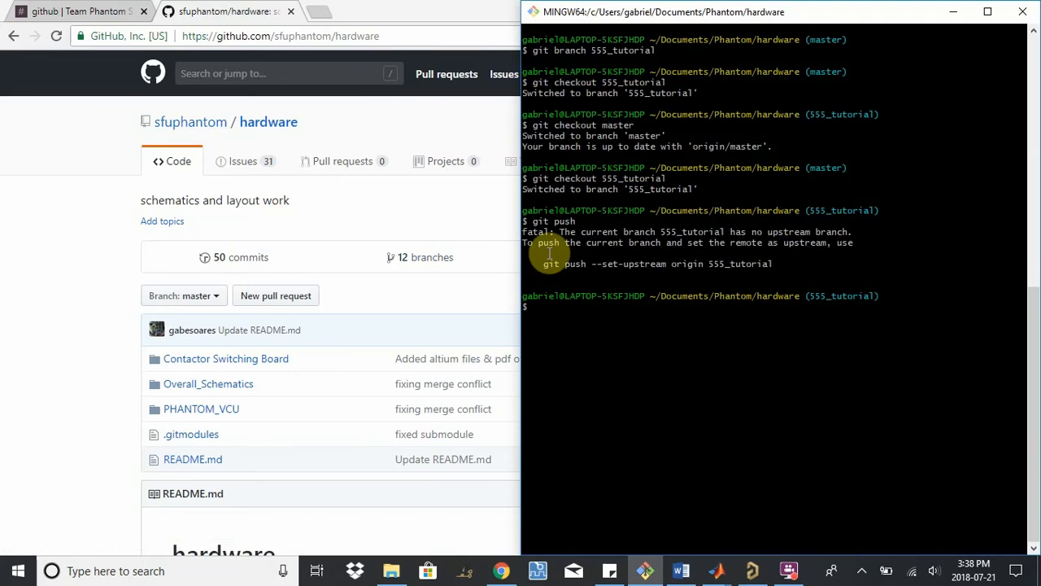
{"action": "type", "text": "git push"}
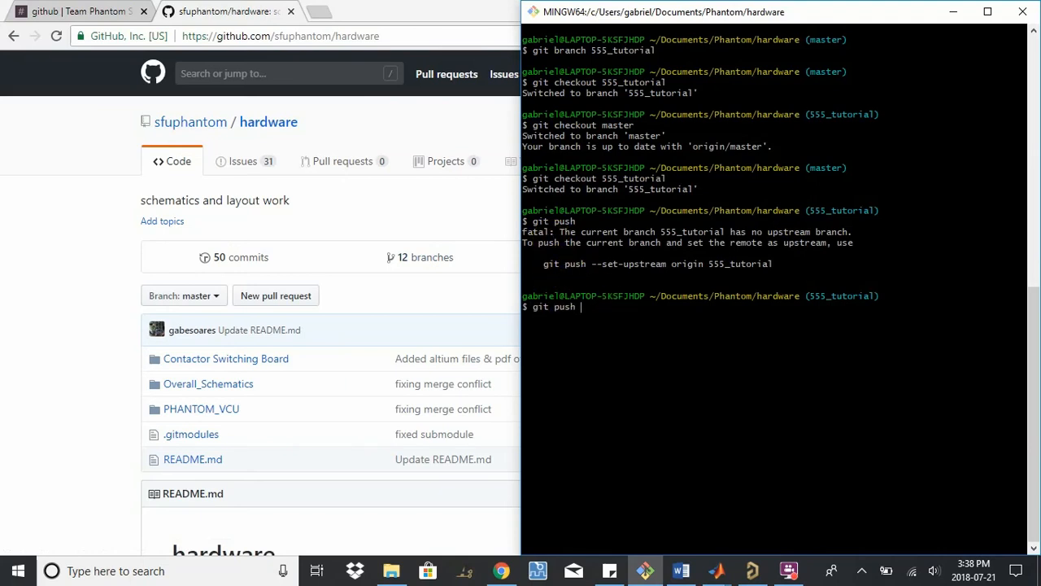
{"action": "type", "text": "--set-upstream origin"}
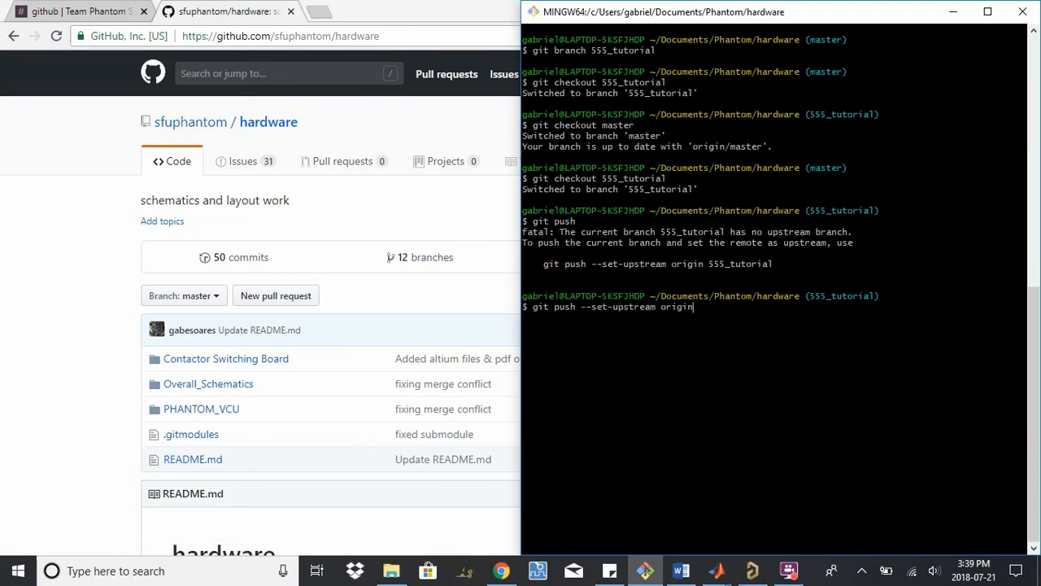
{"action": "type", "text": "555_tutorial"}
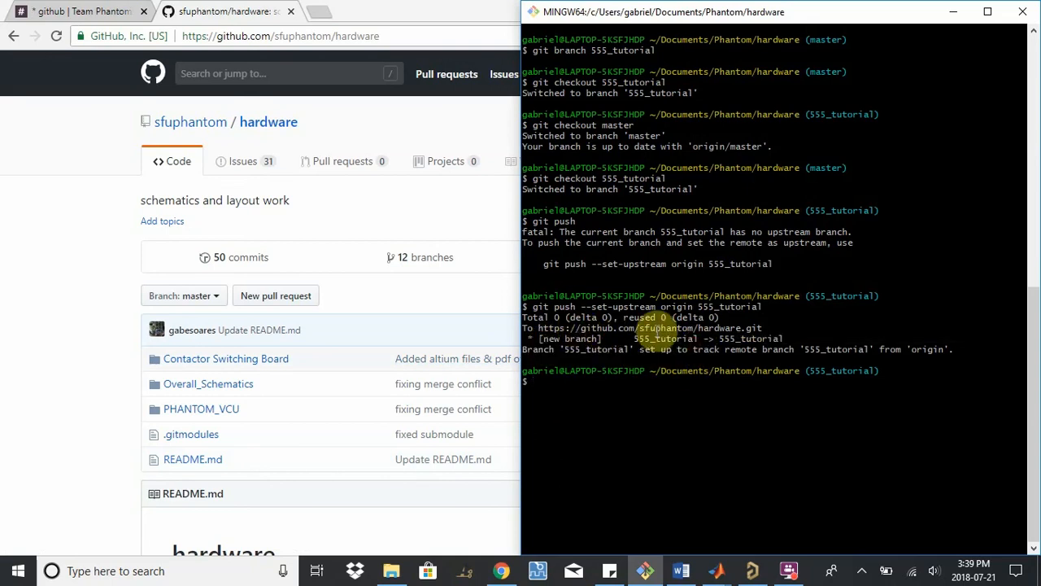
{"action": "mouse_move", "coordinate": [36, 259]}
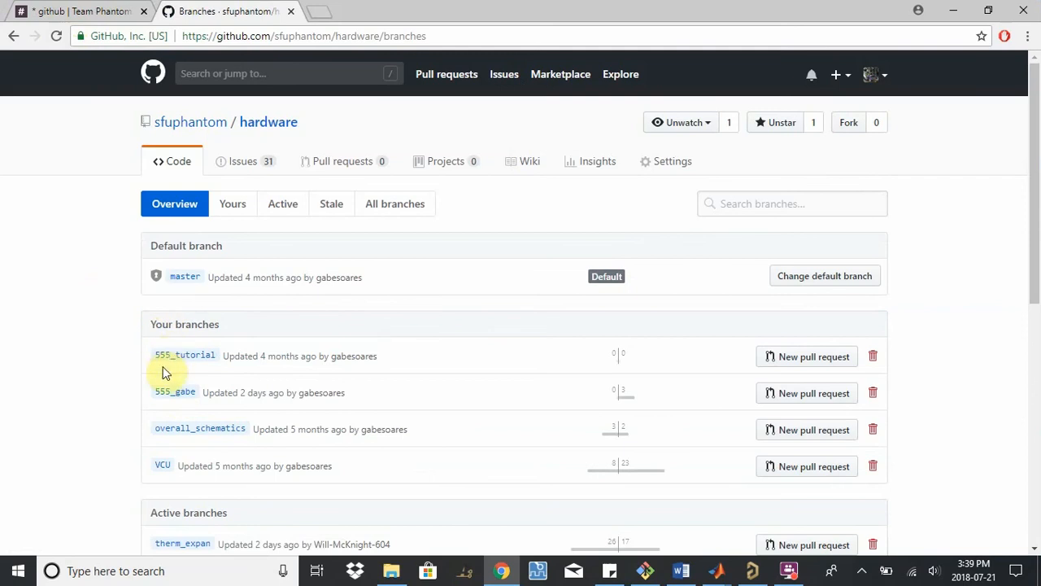
{"action": "mouse_move", "coordinate": [325, 378]}
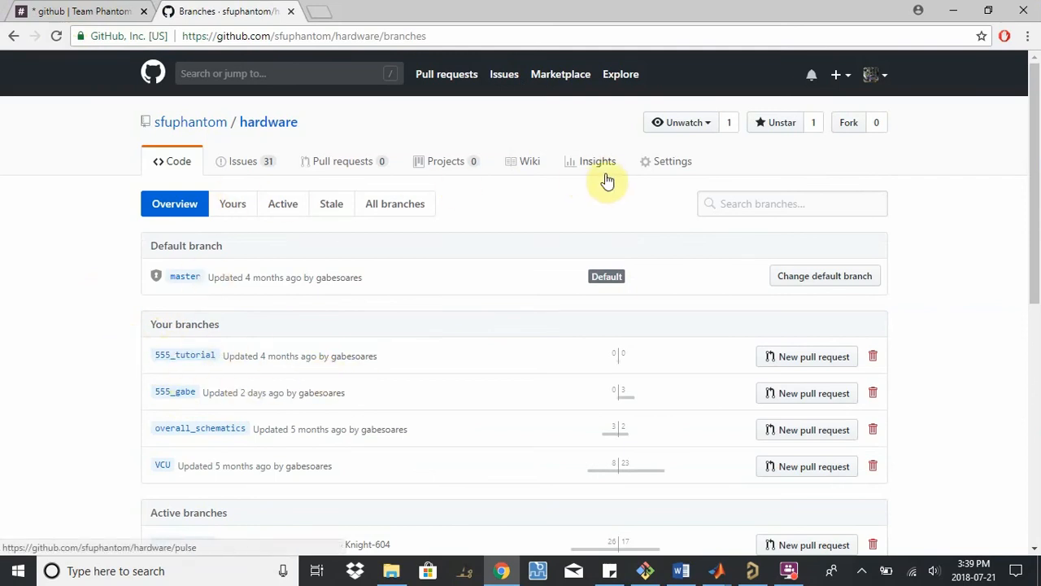
Check the Insights network graph, then confirm 555_tutorial on the Branches page
{"action": "left_click", "coordinate": [597, 161]}
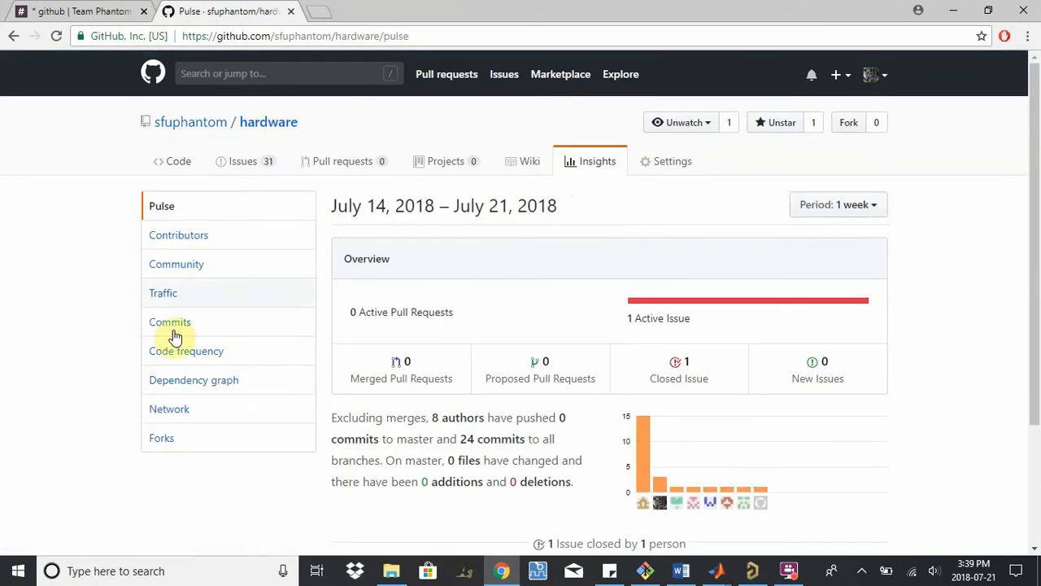
{"action": "left_click", "coordinate": [170, 409]}
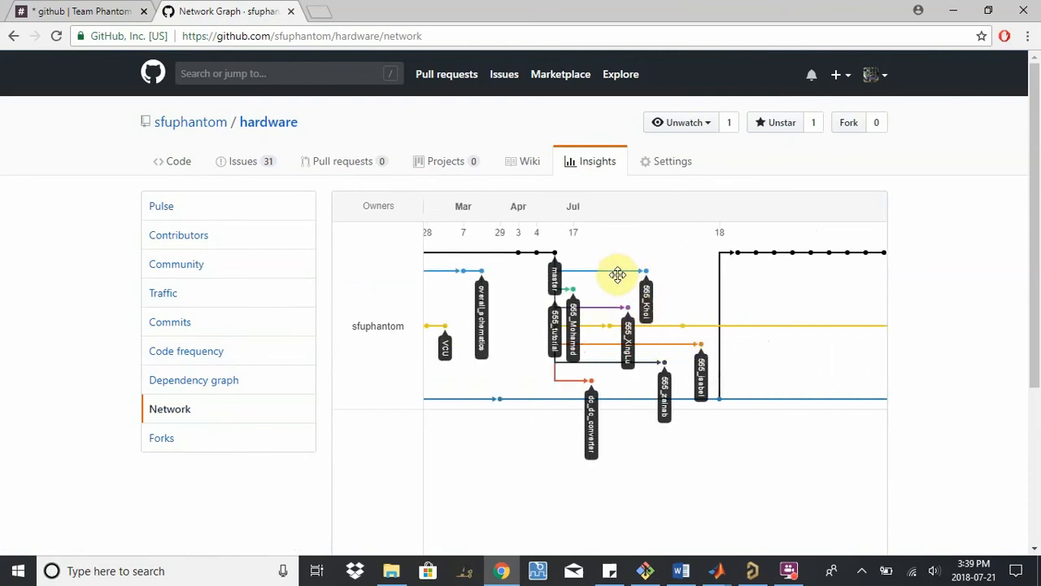
{"action": "mouse_move", "coordinate": [583, 361]}
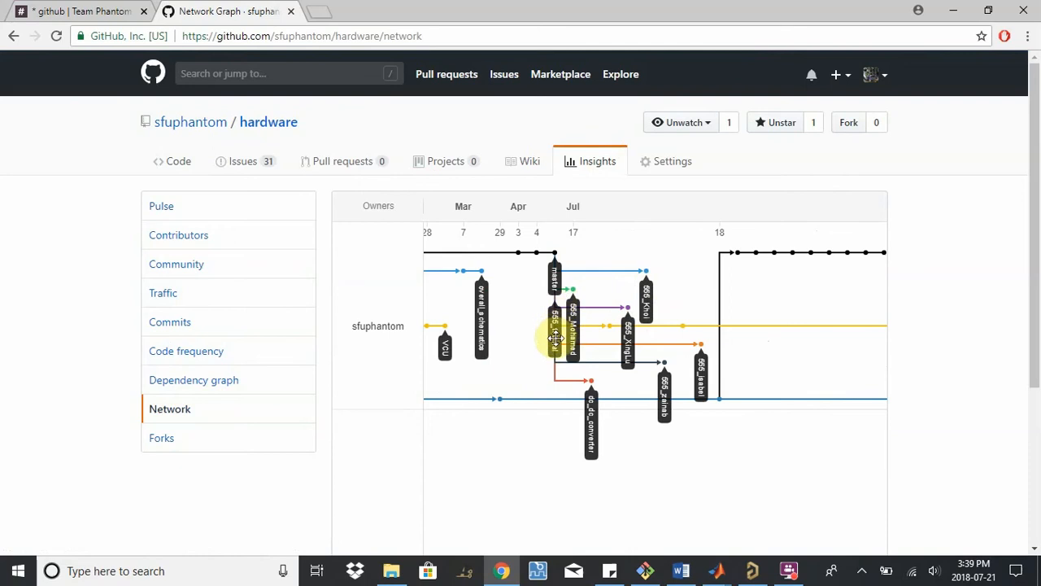
{"action": "mouse_move", "coordinate": [555, 371]}
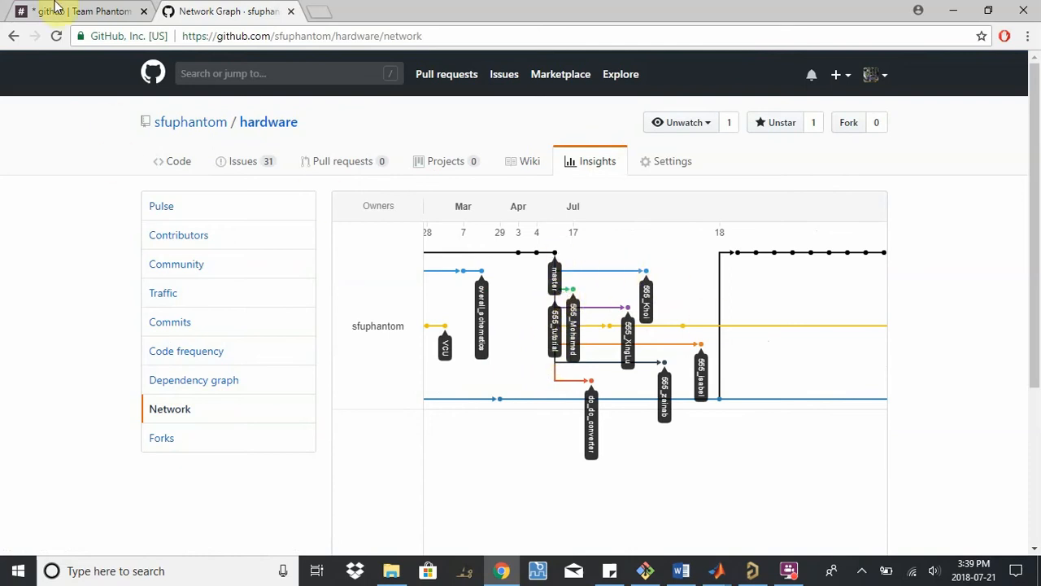
{"action": "left_click", "coordinate": [62, 15]}
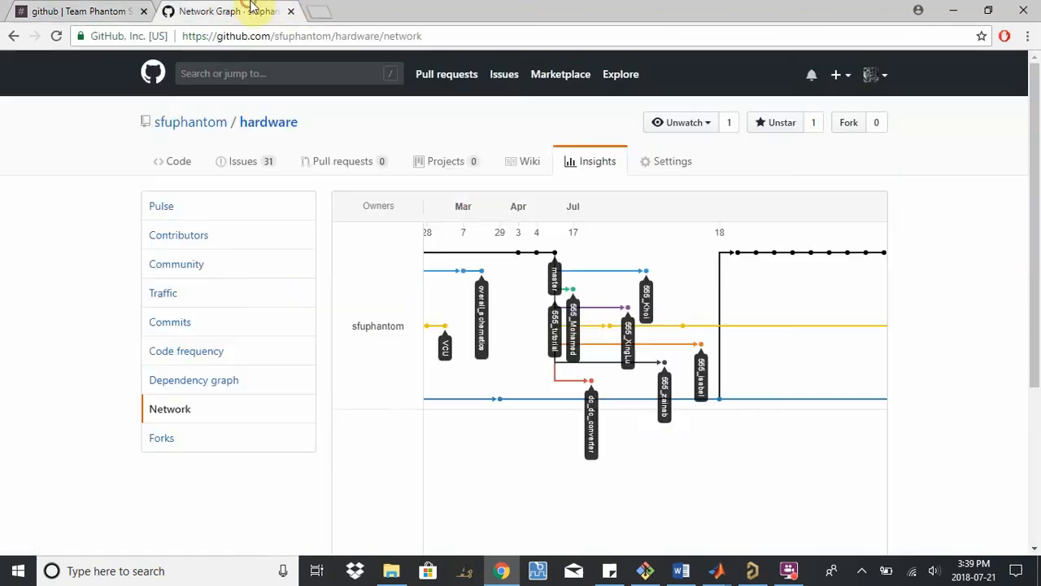
{"action": "mouse_move", "coordinate": [153, 81]}
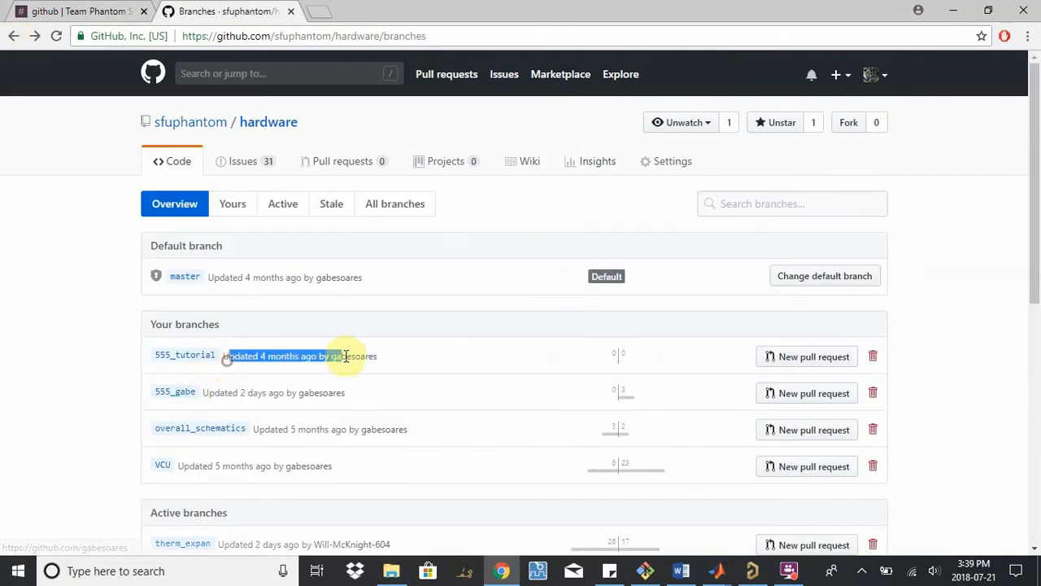
{"action": "left_click", "coordinate": [358, 354]}
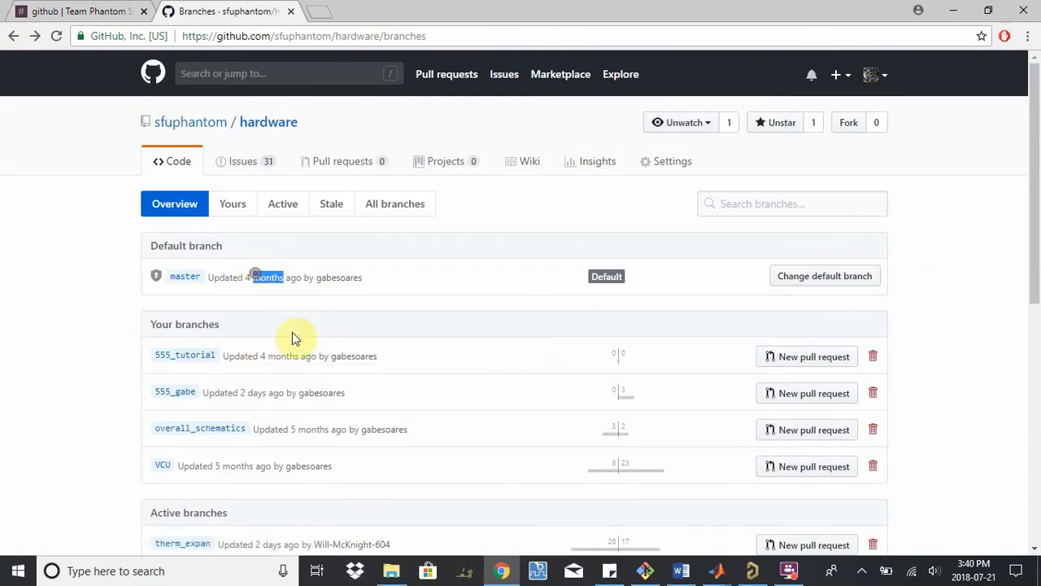
{"action": "mouse_move", "coordinate": [834, 258]}
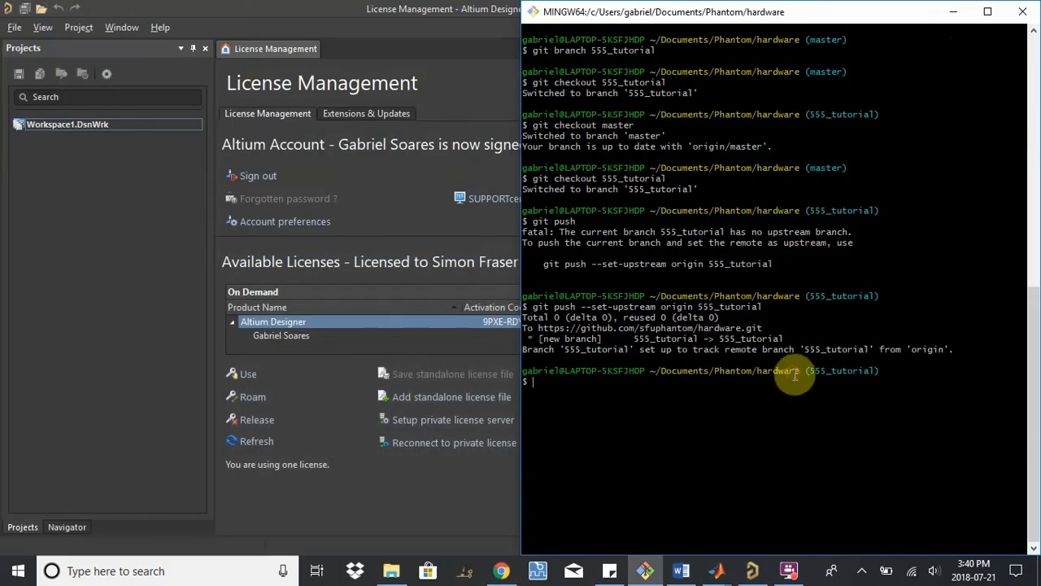
{"action": "mouse_move", "coordinate": [739, 404]}
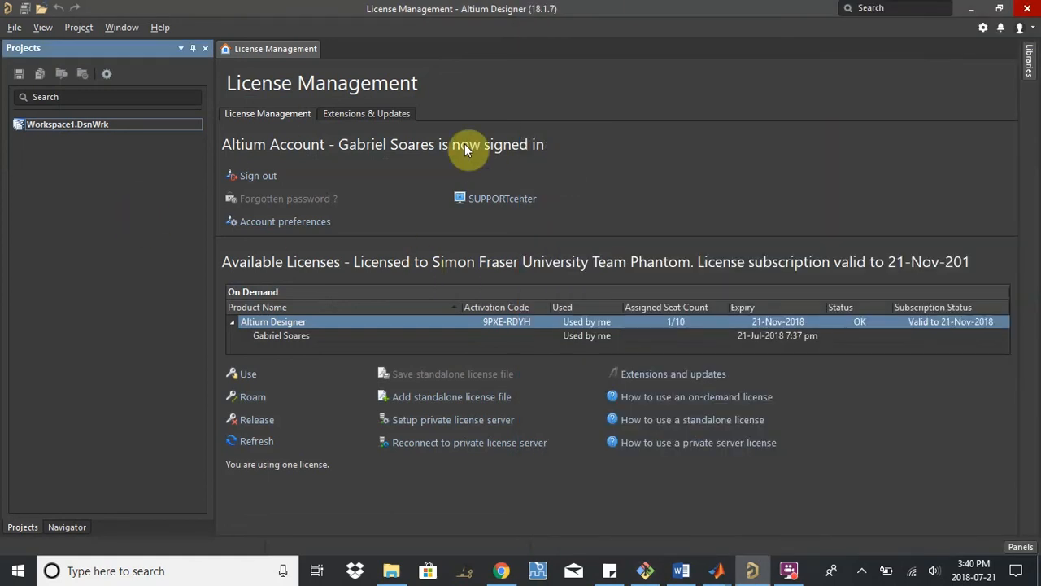
{"action": "mouse_move", "coordinate": [13, 39]}
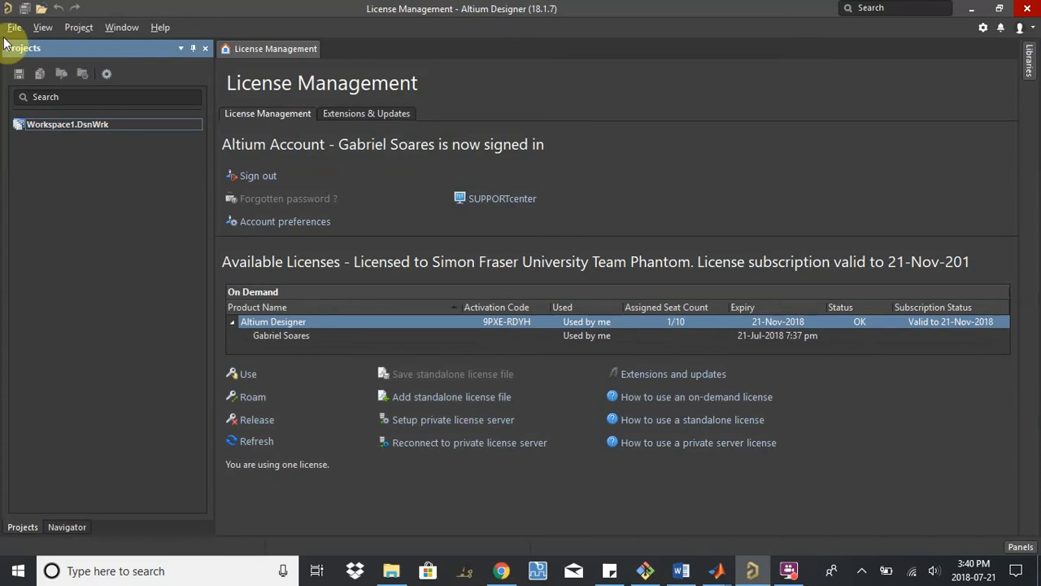
Create PCB_Project1 via File > New and bring up its project actions menu
{"action": "left_click", "coordinate": [10, 26]}
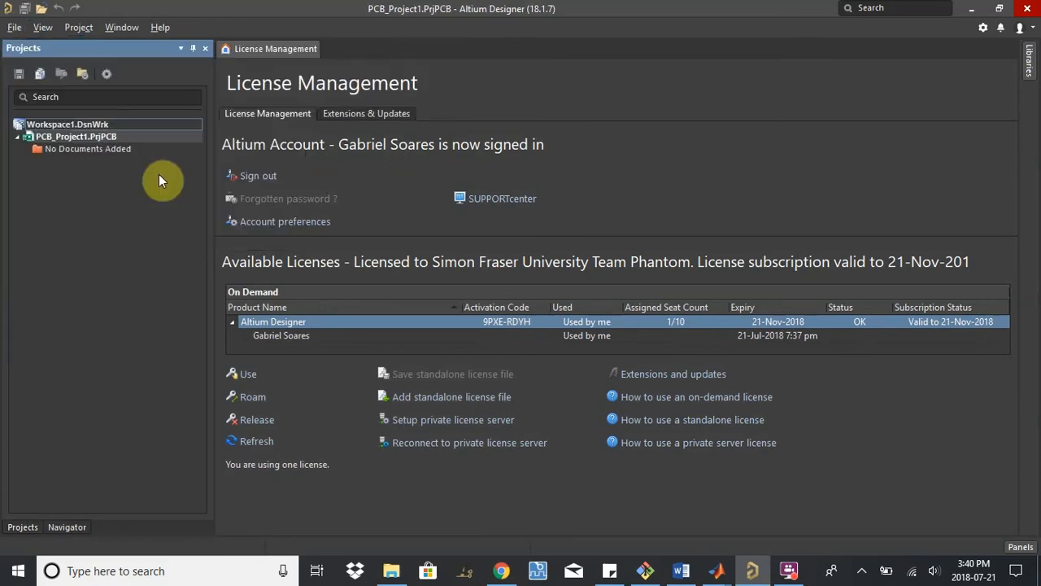
{"action": "left_click", "coordinate": [75, 137]}
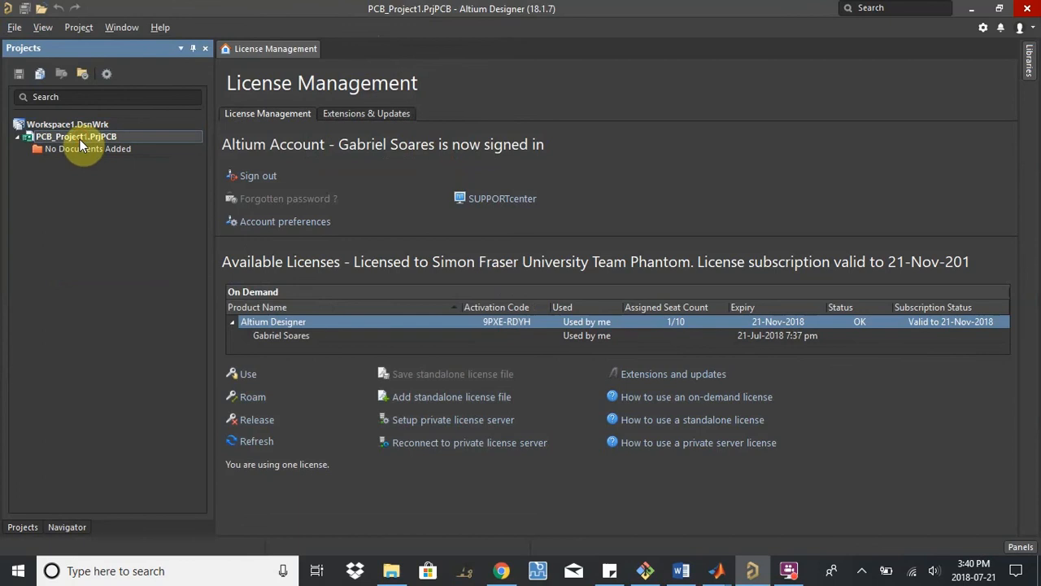
{"action": "right_click", "coordinate": [75, 137]}
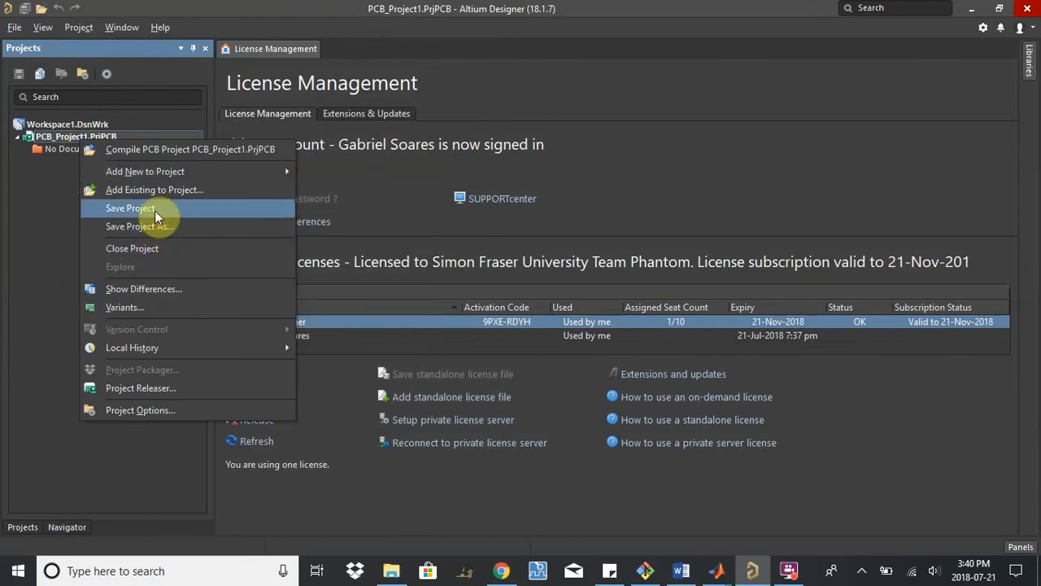
Start Save As and create a new 555_Tutorial folder inside the hardware repository
{"action": "left_click", "coordinate": [140, 226]}
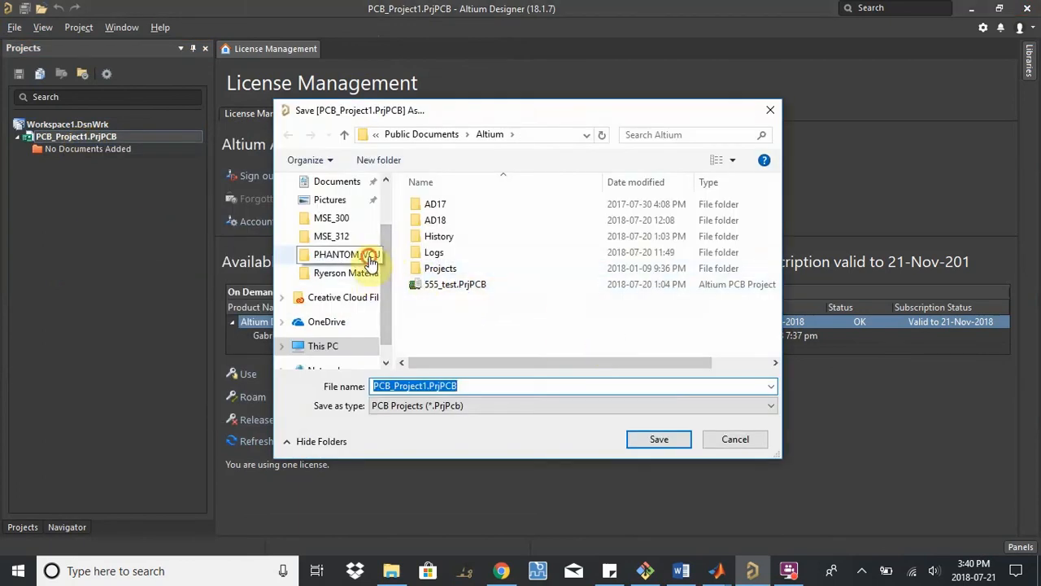
{"action": "double_click", "coordinate": [335, 254]}
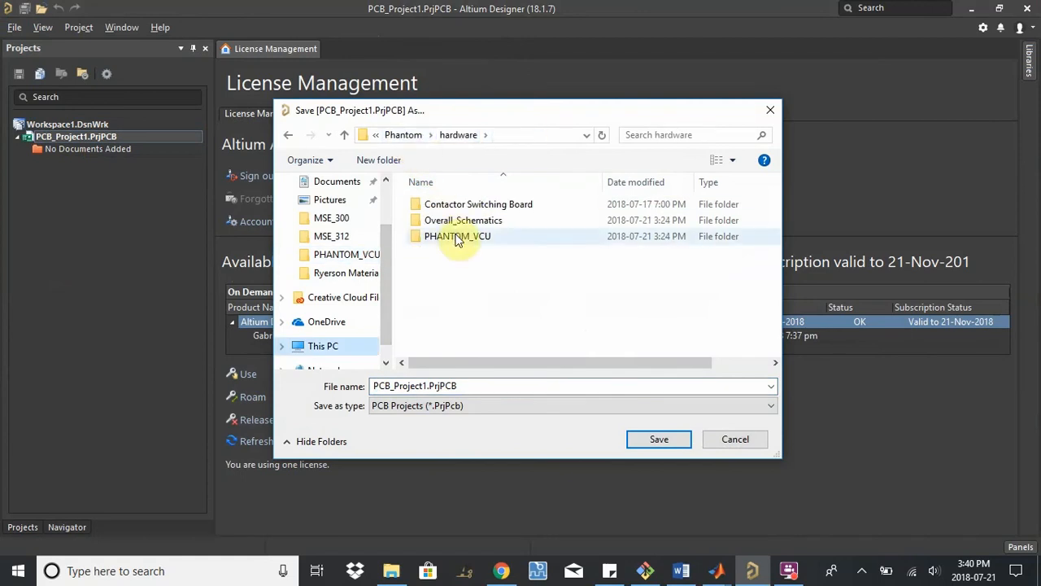
{"action": "left_click", "coordinate": [472, 282]}
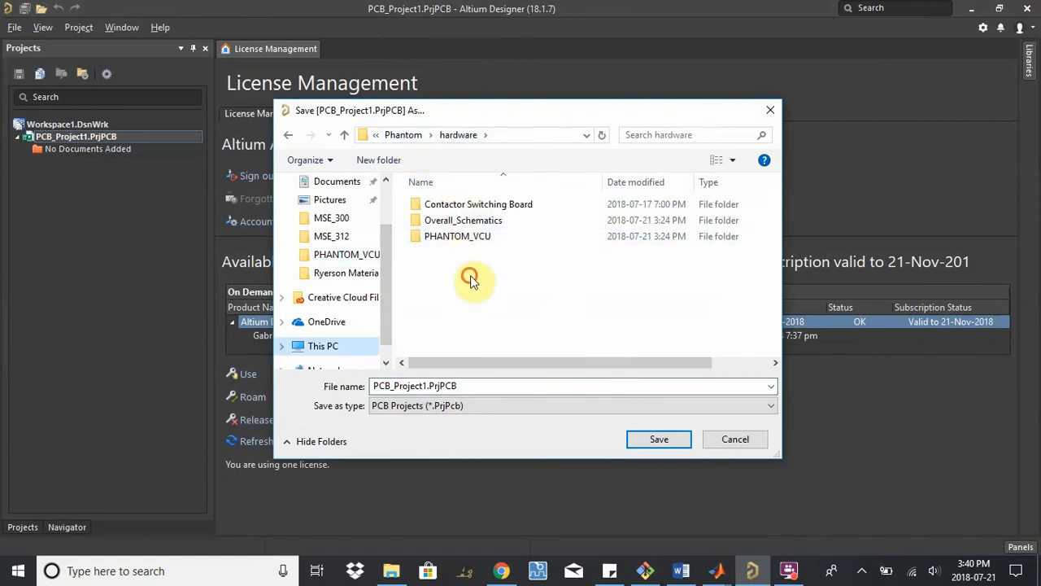
{"action": "left_click", "coordinate": [377, 159]}
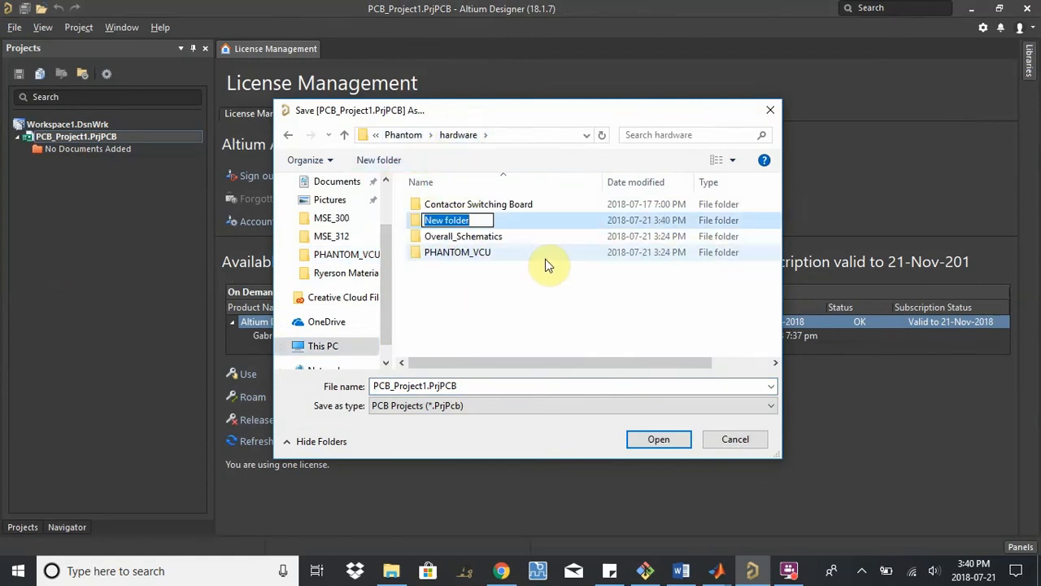
{"action": "type", "text": "555_G"}
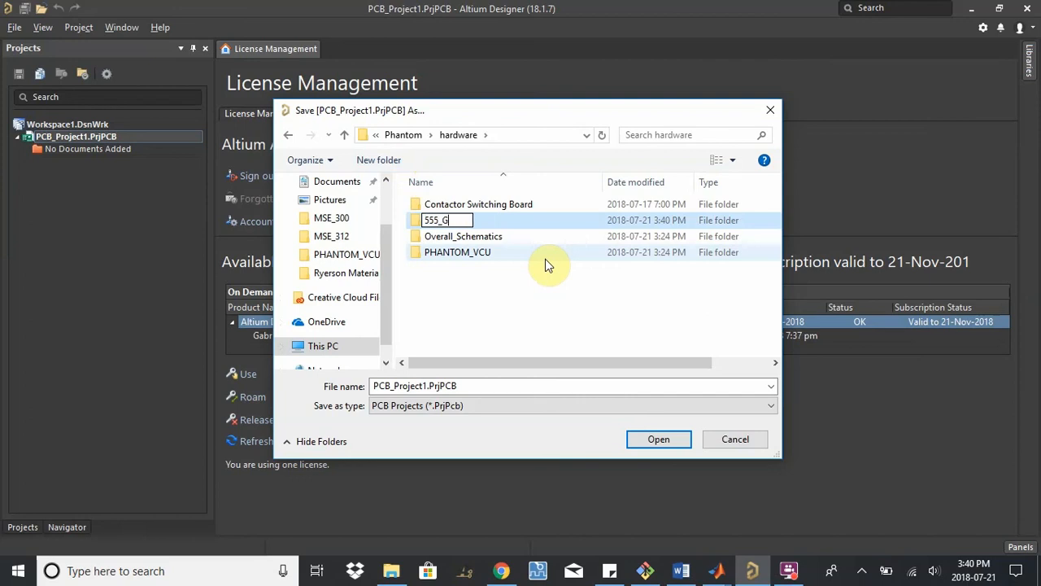
{"action": "type", "text": "555_Tutorial"}
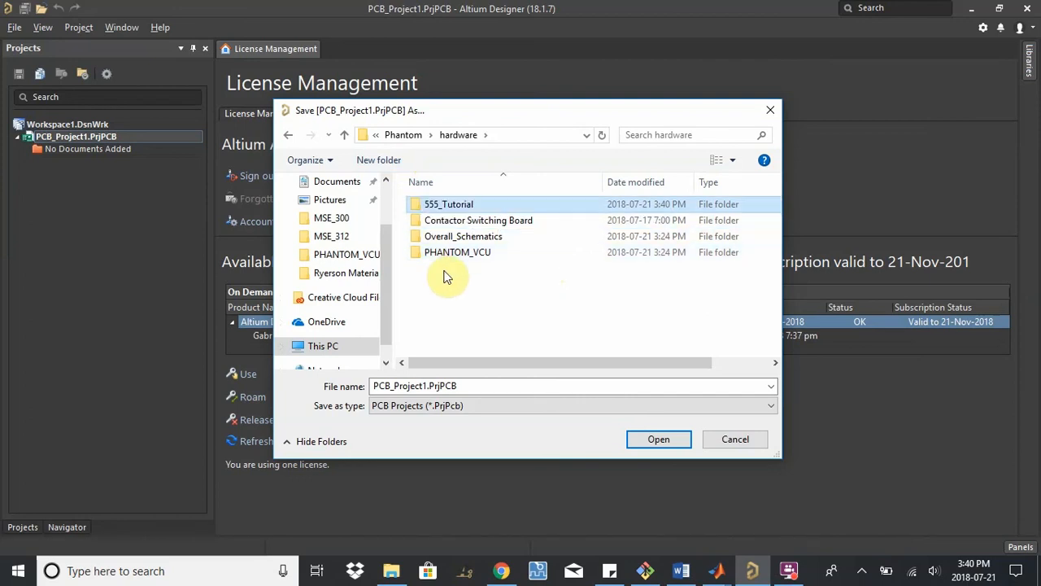
Save the project as 555.PrjPCB inside the 555_Tutorial folder
{"action": "left_click", "coordinate": [450, 205]}
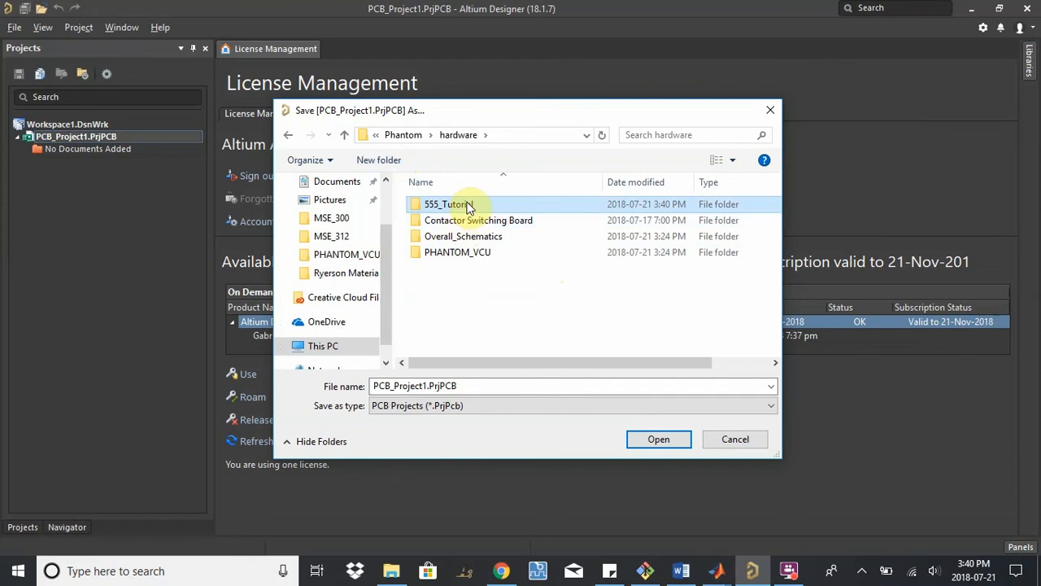
{"action": "double_click", "coordinate": [446, 204]}
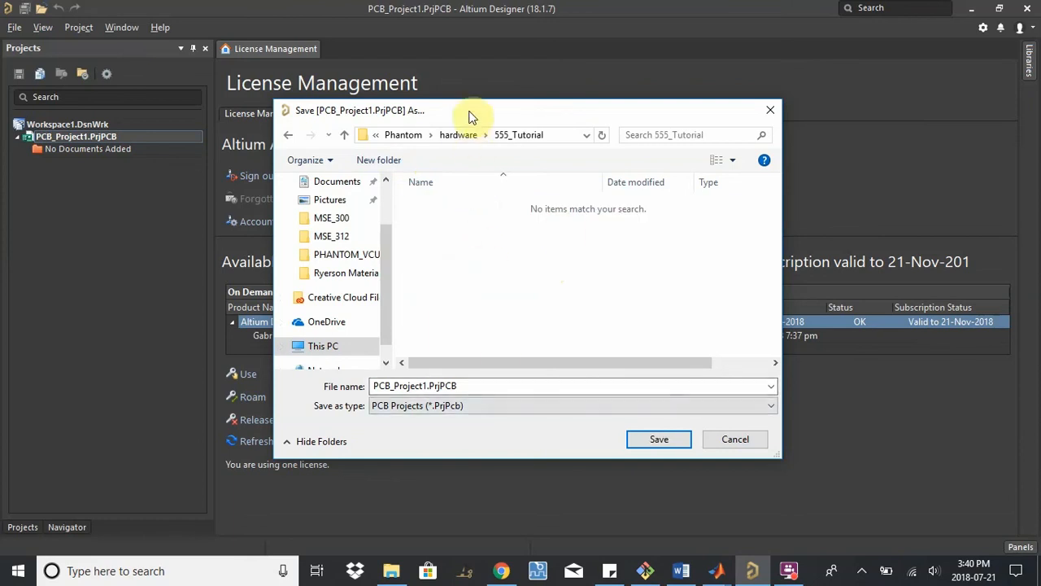
{"action": "left_click", "coordinate": [458, 133]}
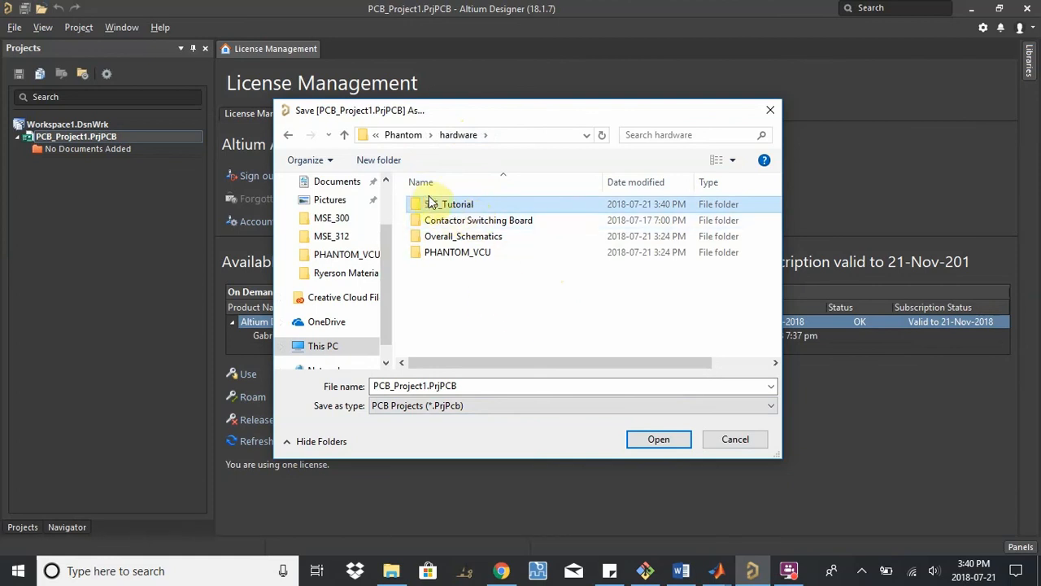
{"action": "mouse_move", "coordinate": [439, 205]}
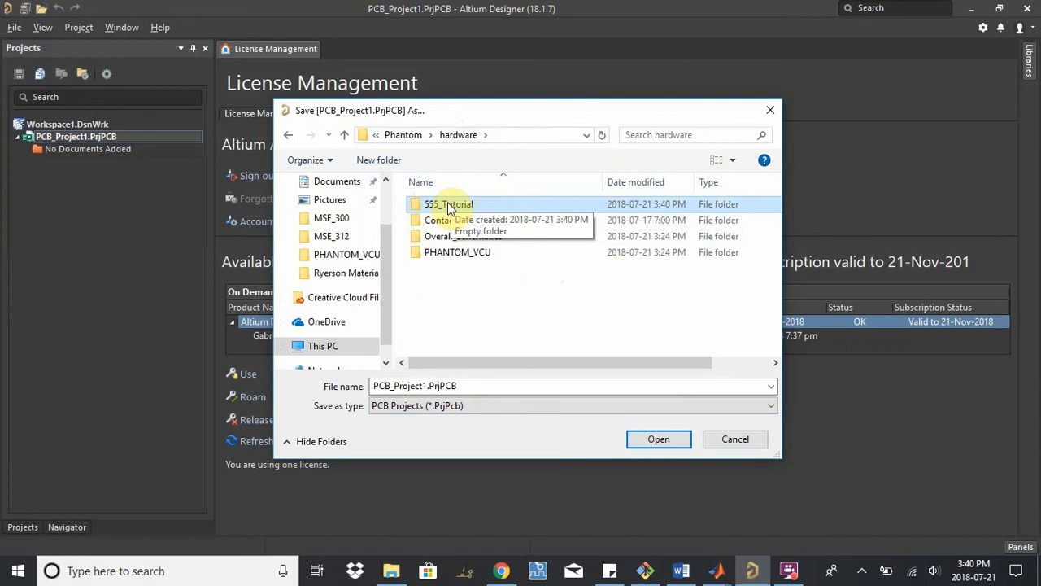
{"action": "mouse_move", "coordinate": [463, 219]}
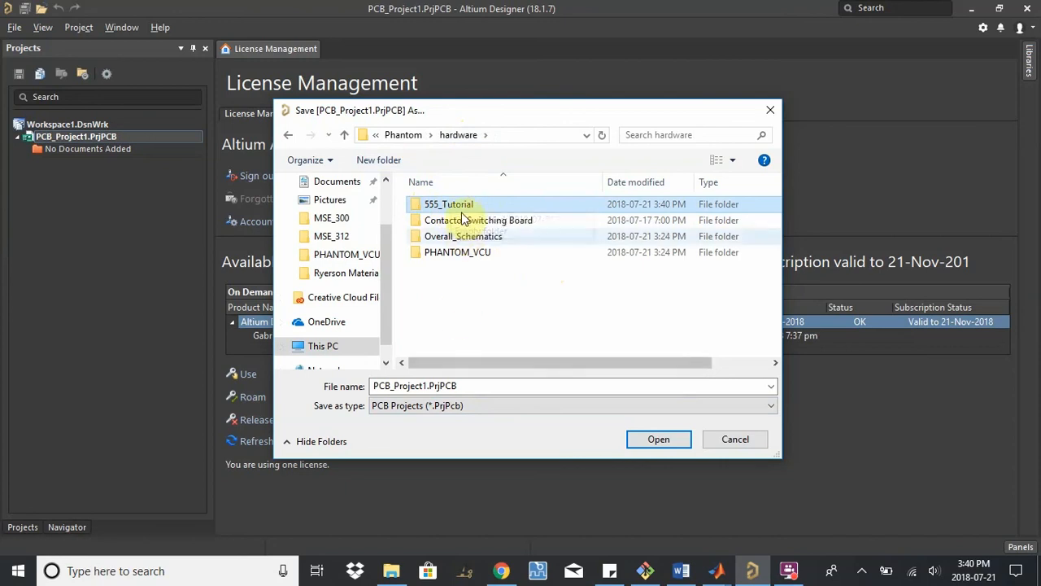
{"action": "double_click", "coordinate": [449, 205]}
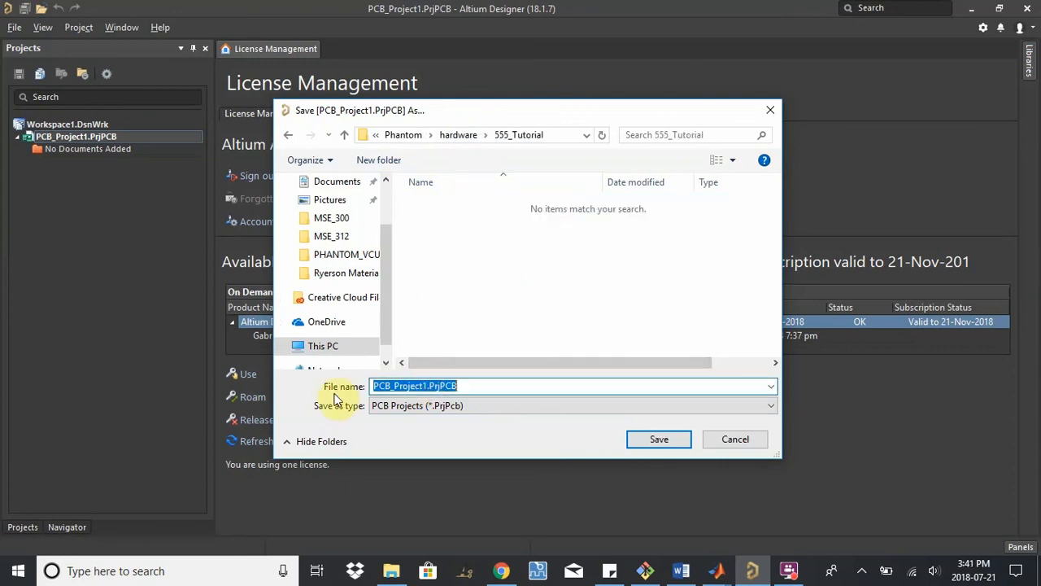
{"action": "left_click", "coordinate": [423, 386]}
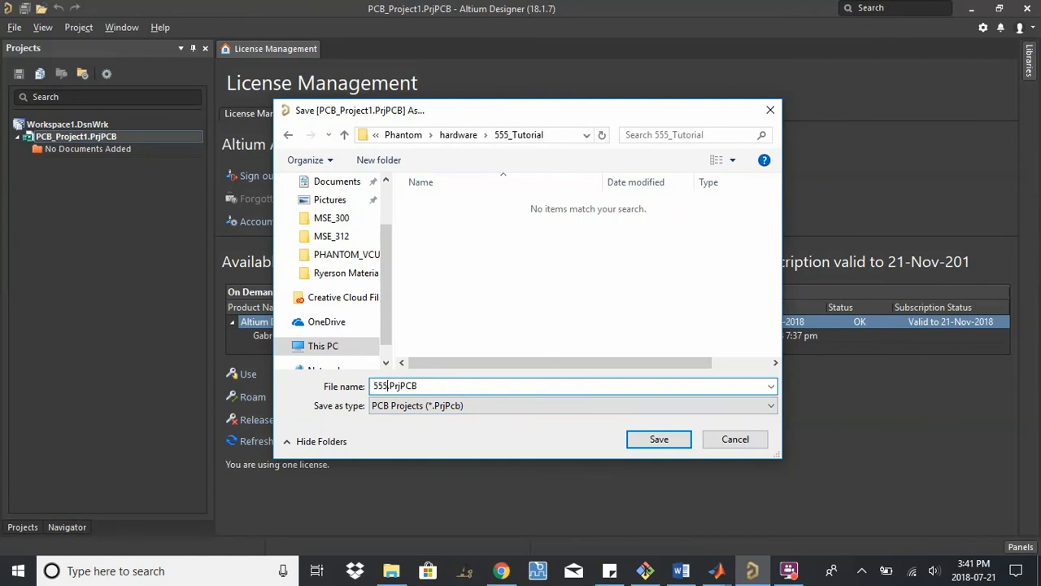
{"action": "left_click", "coordinate": [657, 440]}
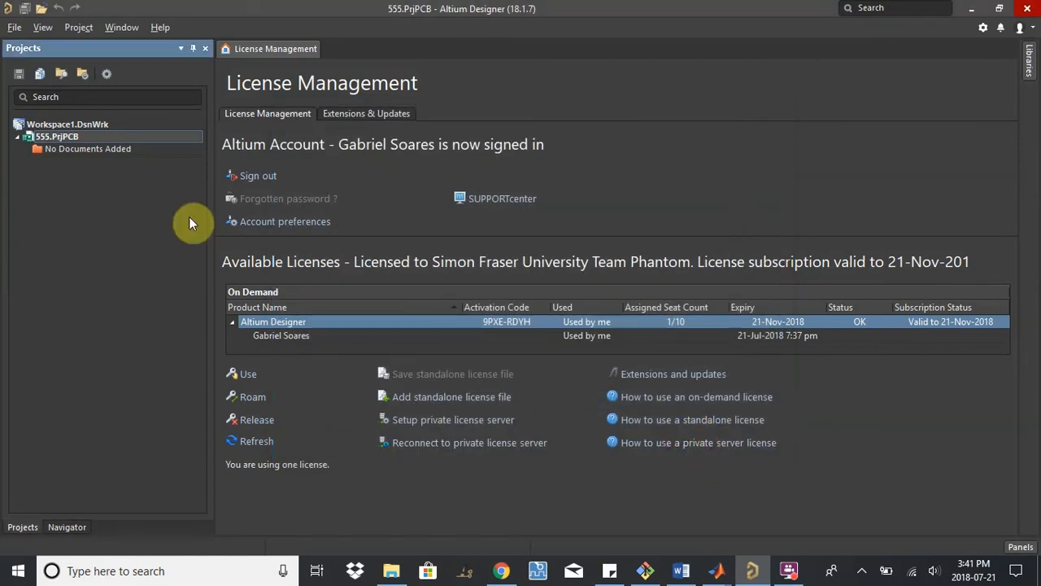
{"action": "mouse_move", "coordinate": [732, 535]}
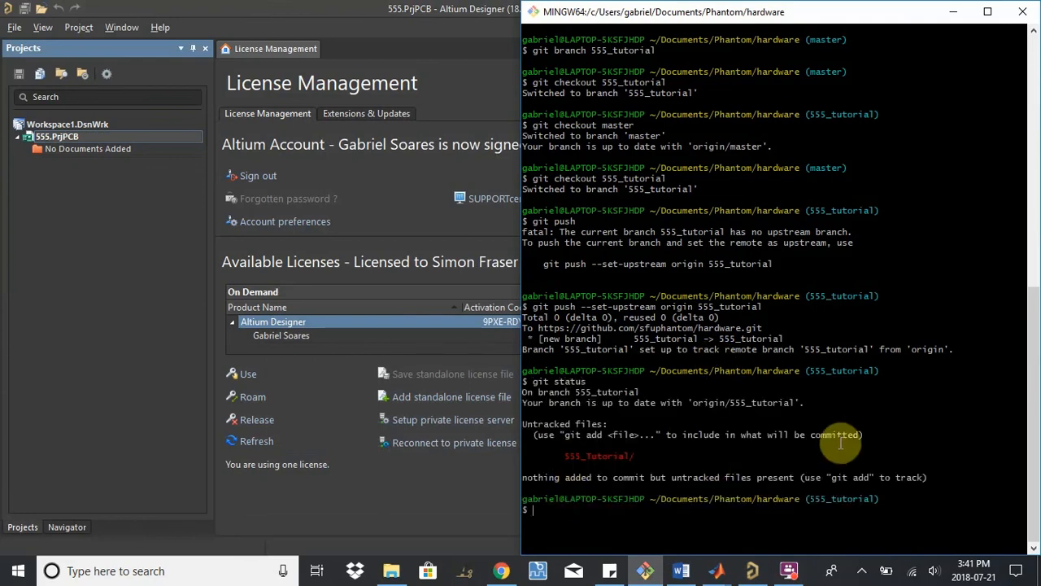
{"action": "mouse_move", "coordinate": [869, 379]}
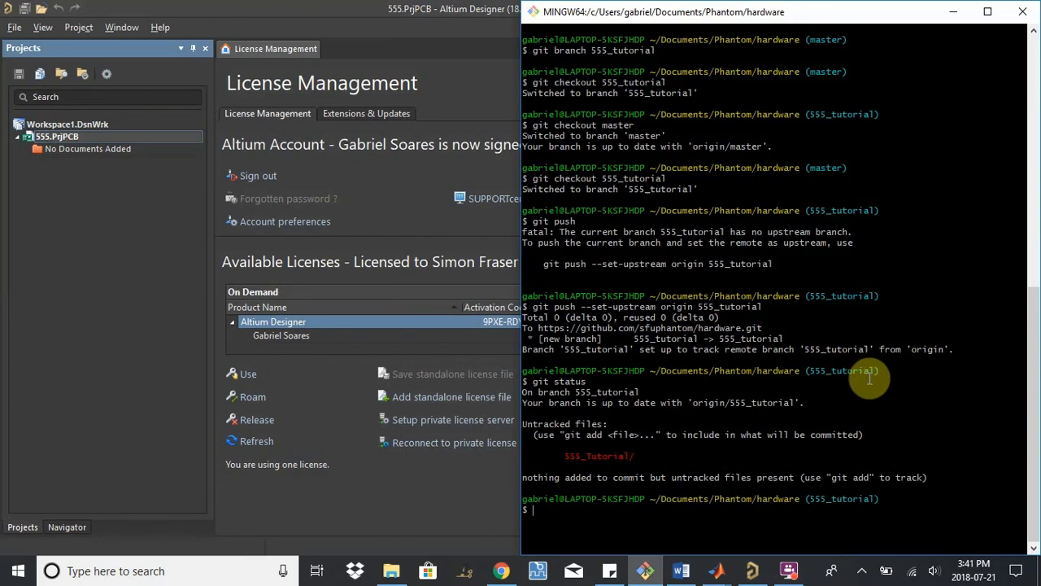
{"action": "mouse_move", "coordinate": [748, 462]}
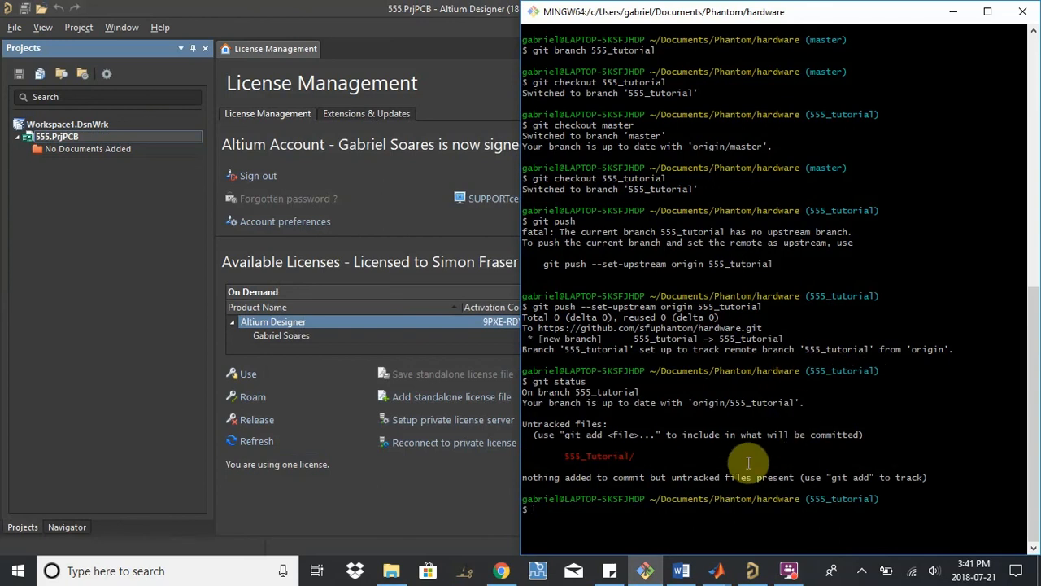
Stage changes with git add -A and confirm 555_Tutorial/555.PrjPCB via git status
{"action": "type", "text": "git add -A"}
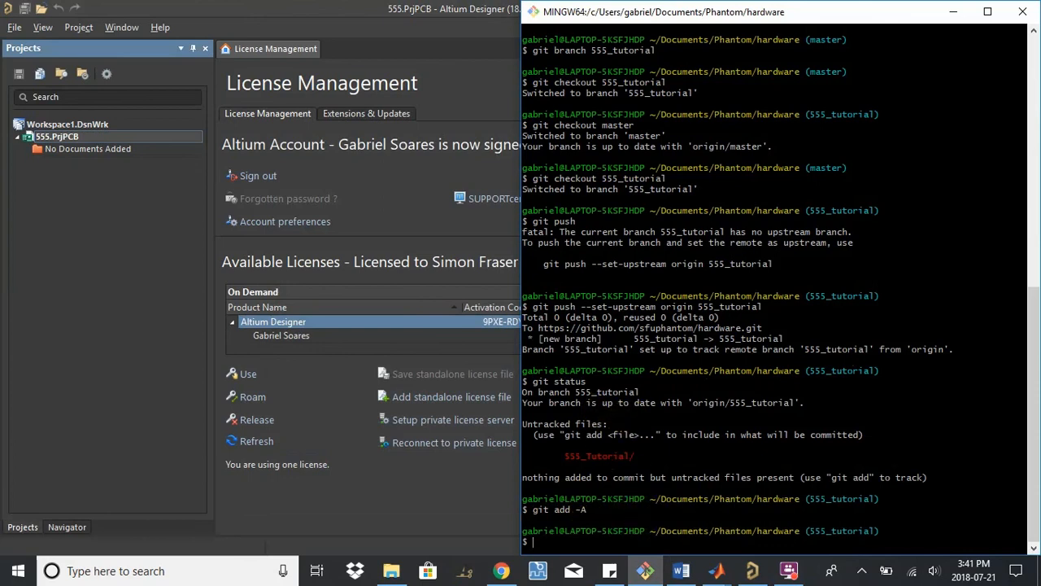
{"action": "type", "text": "git status"}
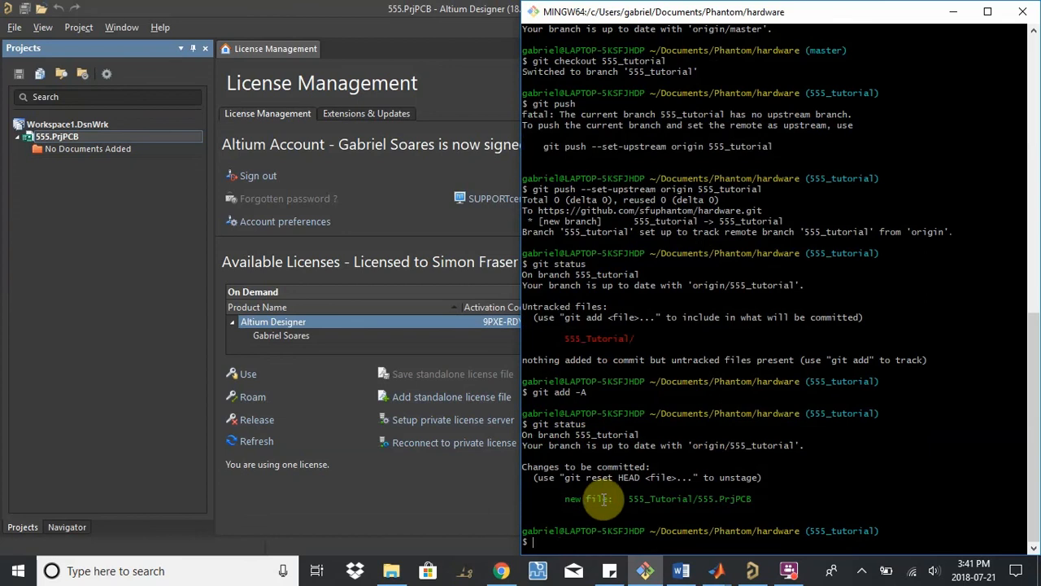
{"action": "mouse_move", "coordinate": [724, 358]}
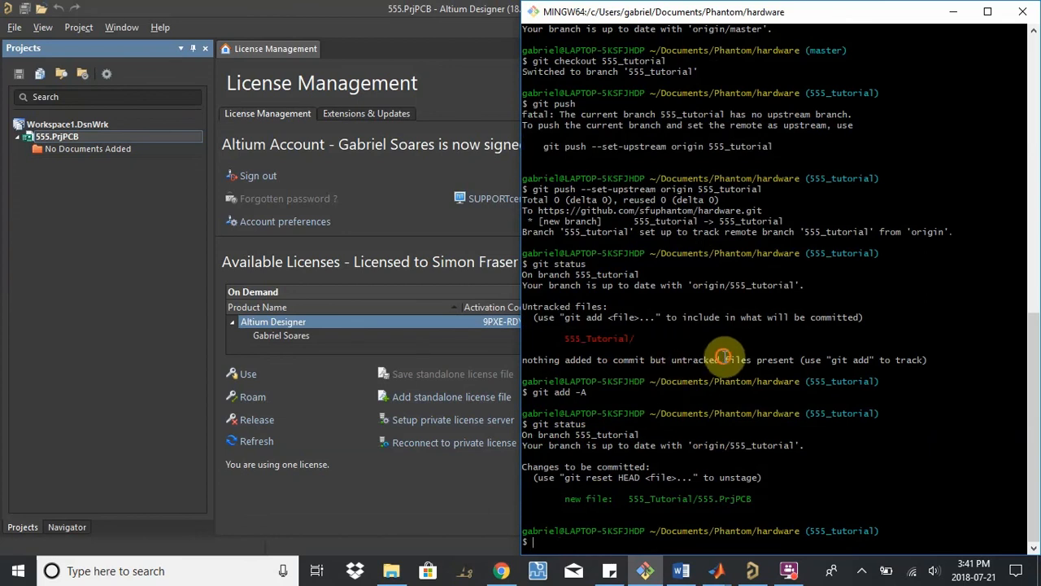
{"action": "mouse_move", "coordinate": [712, 540]}
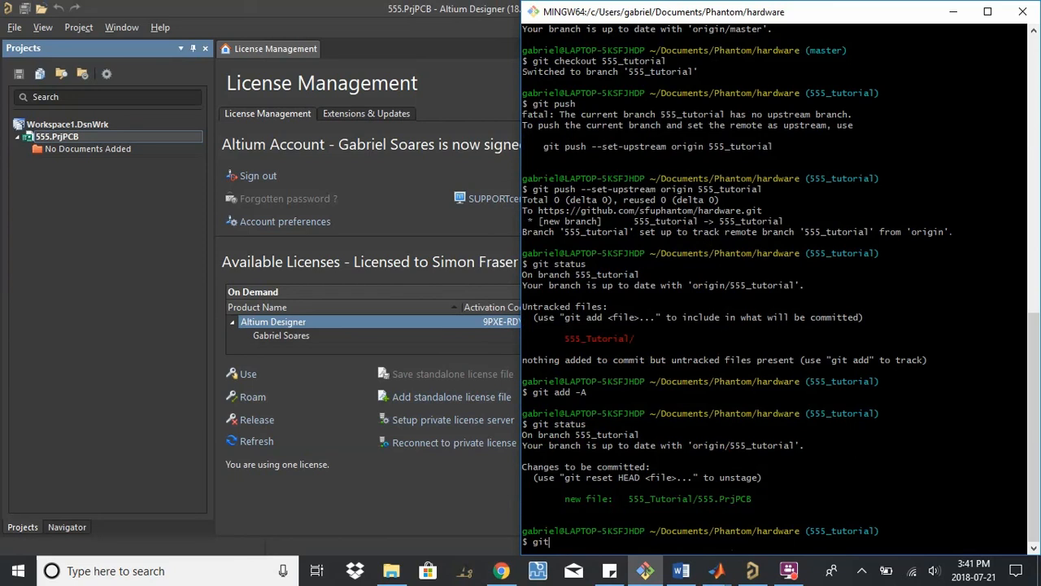
Commit as "Added new project file" and push to the 555_tutorial branch
{"action": "type", "text": "commit -m \"AD"}
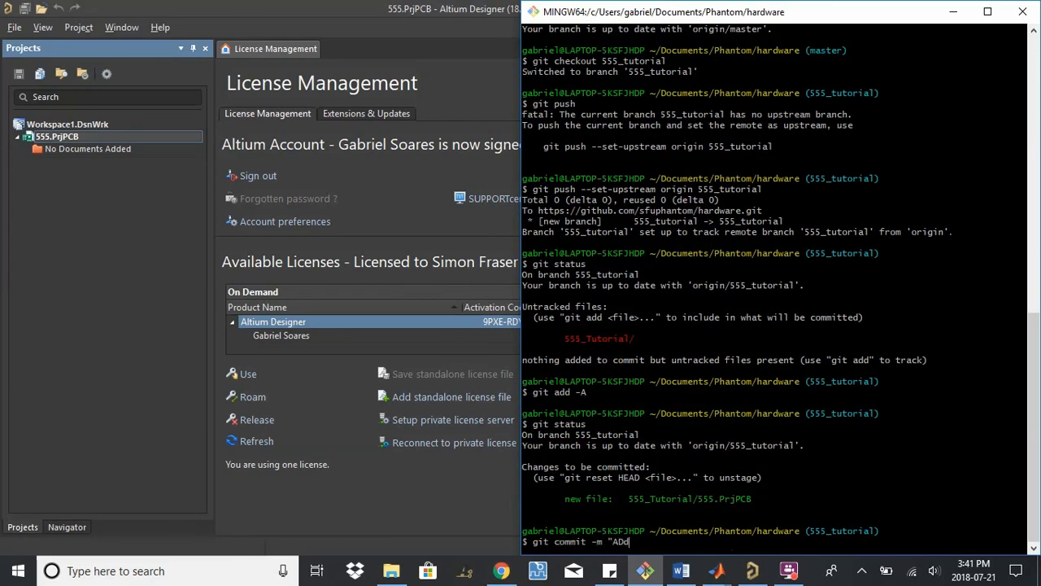
{"action": "type", "text": "dded new project file\""}
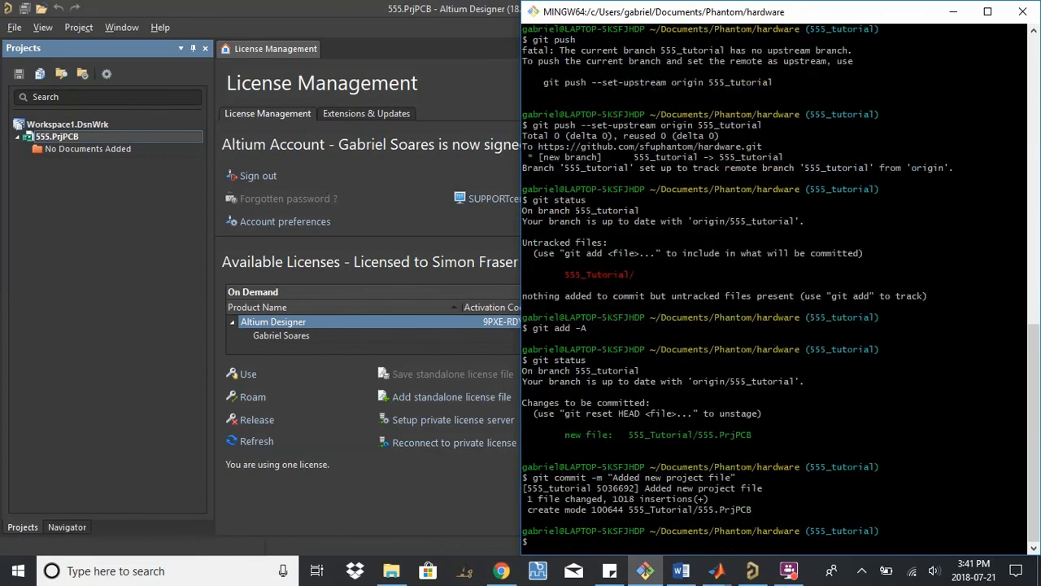
{"action": "type", "text": "git"}
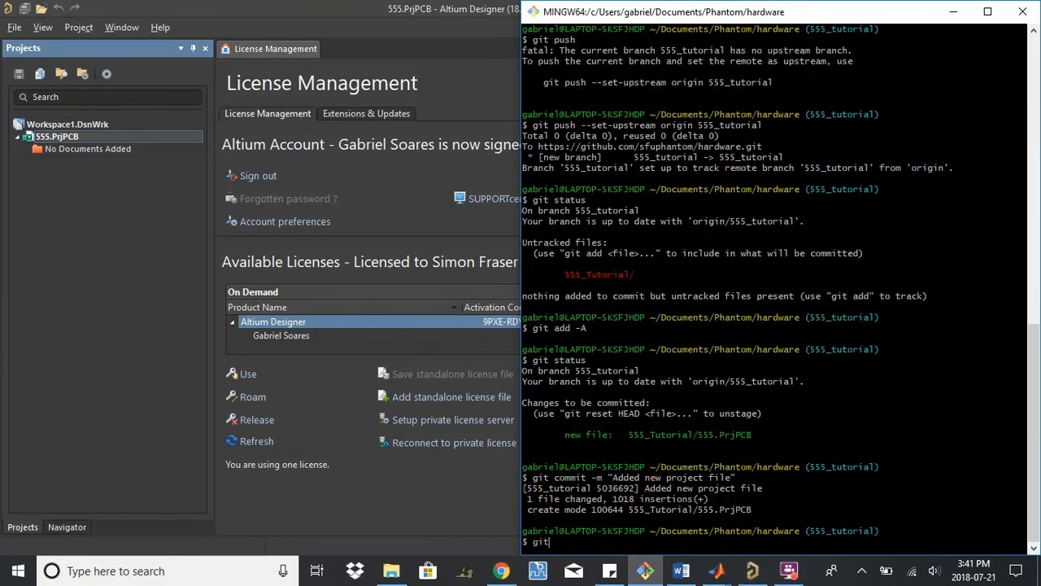
{"action": "type", "text": "push"}
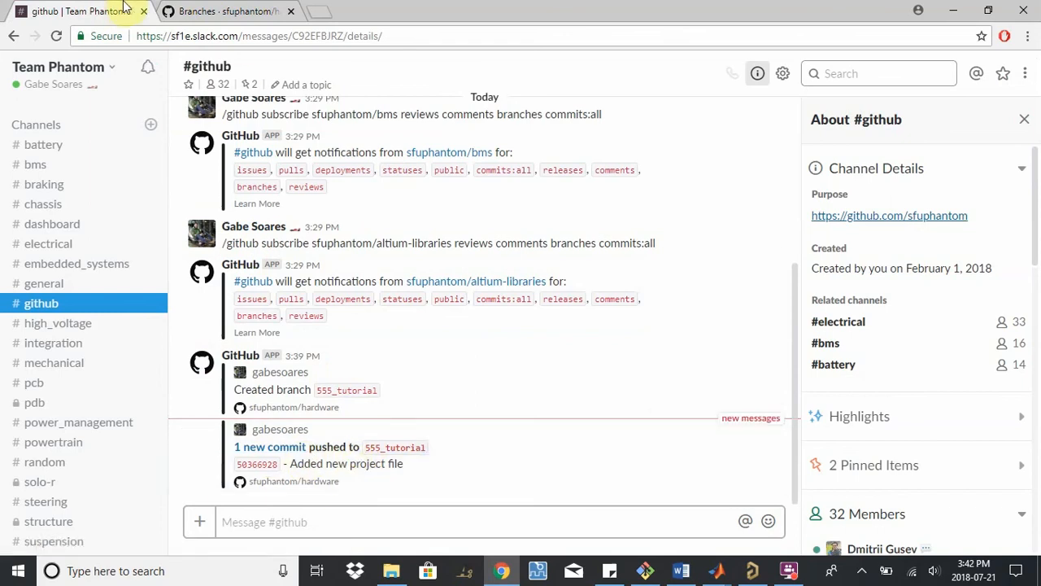
{"action": "left_click", "coordinate": [228, 10]}
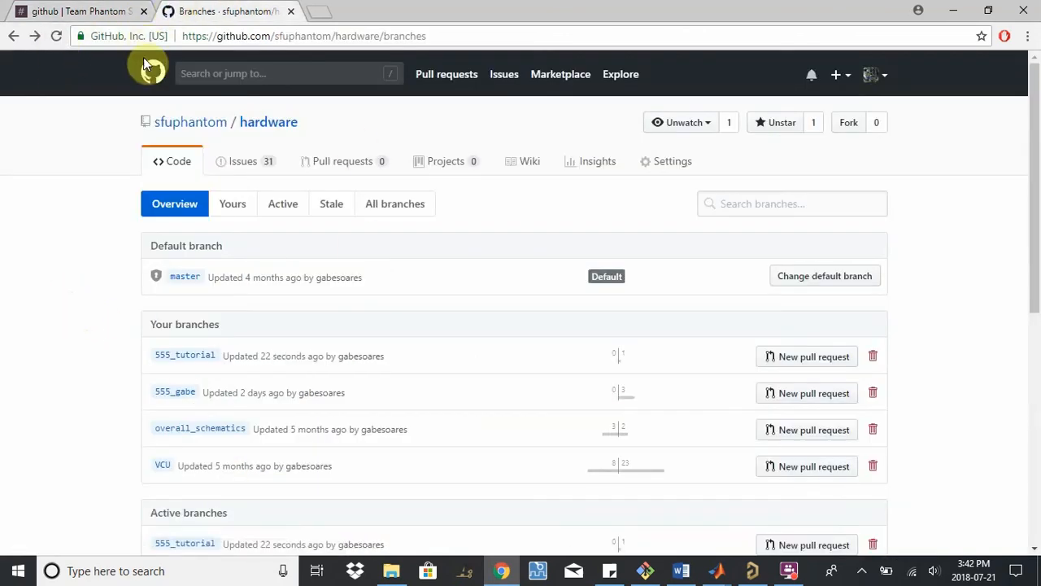
Check 555_tutorial's update time and show the hardware repository's network graph
{"action": "double_click", "coordinate": [268, 354]}
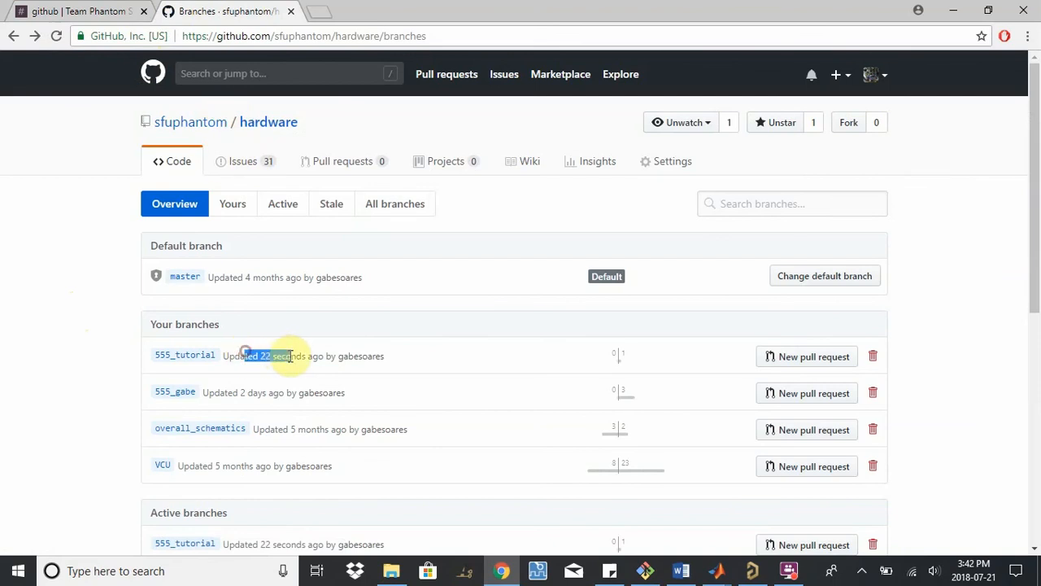
{"action": "mouse_move", "coordinate": [532, 161]}
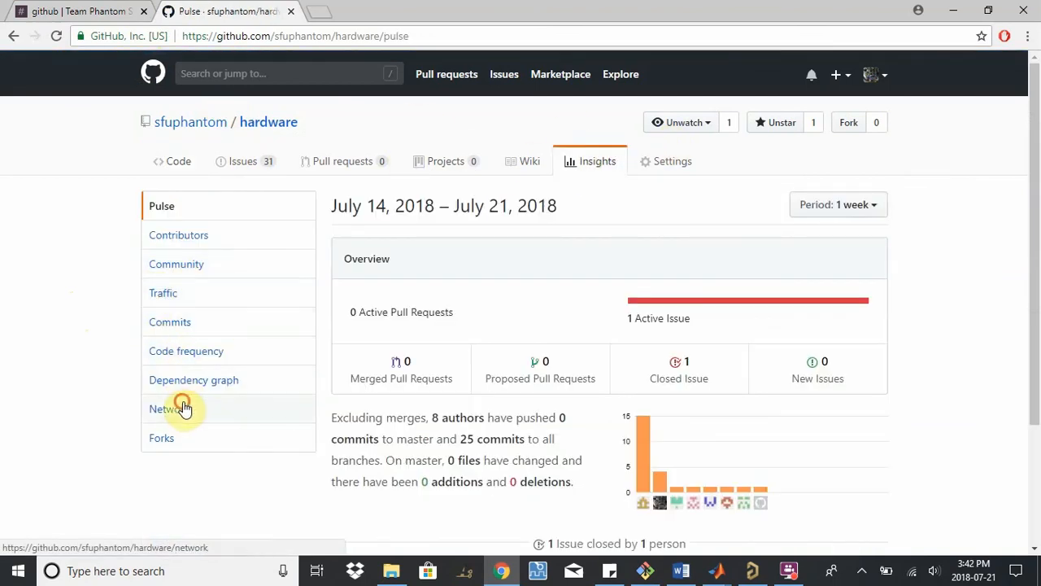
{"action": "left_click", "coordinate": [169, 409]}
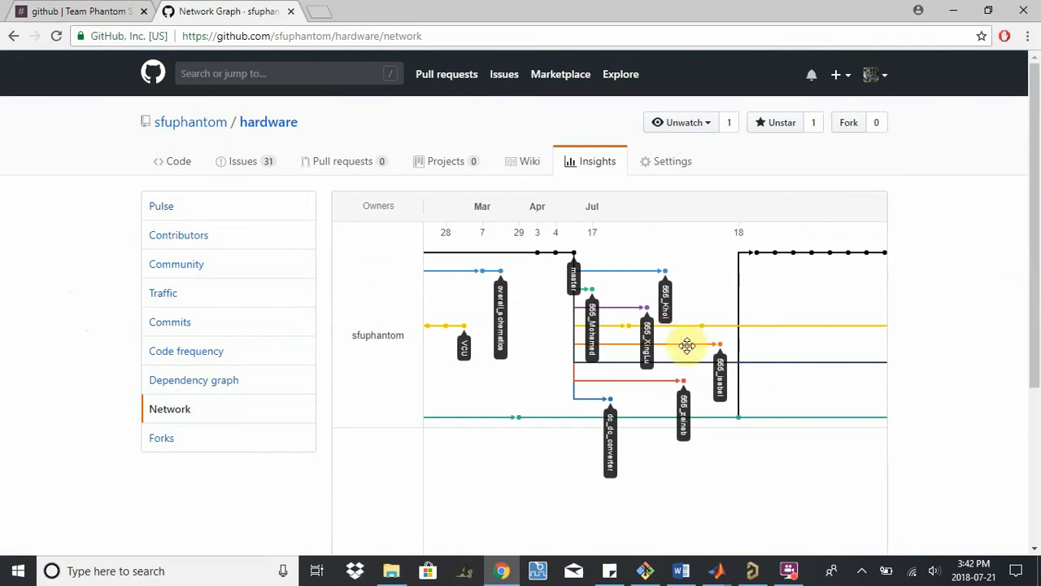